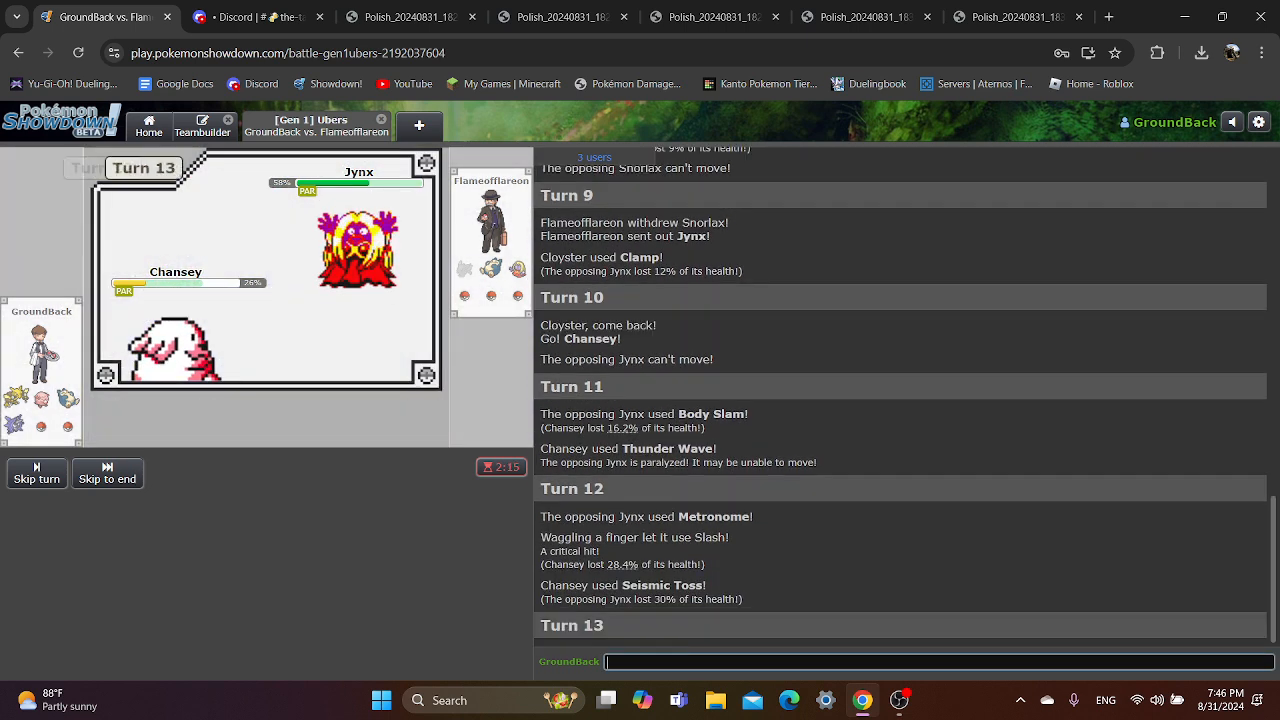
{"action": "mouse_move", "coordinate": [331, 508]}
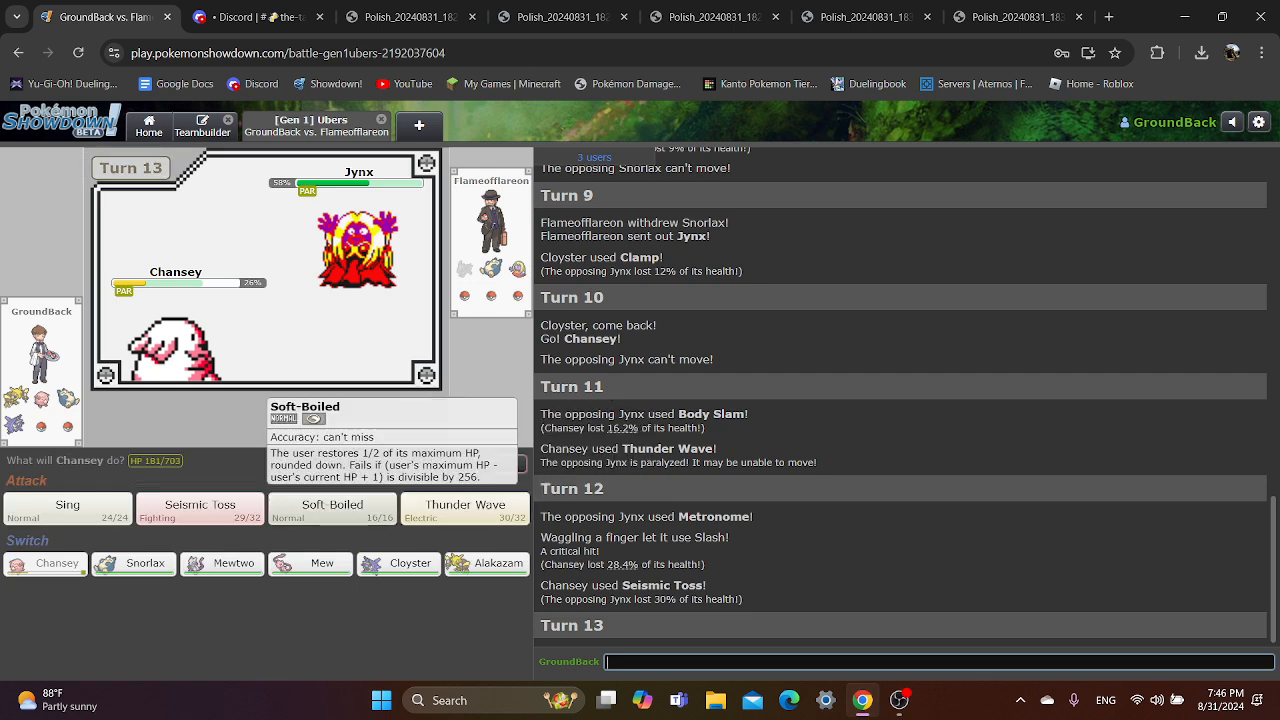
- Have Chansey use Soft-Boiled to heal back up to 58%
{"action": "left_click", "coordinate": [332, 507]}
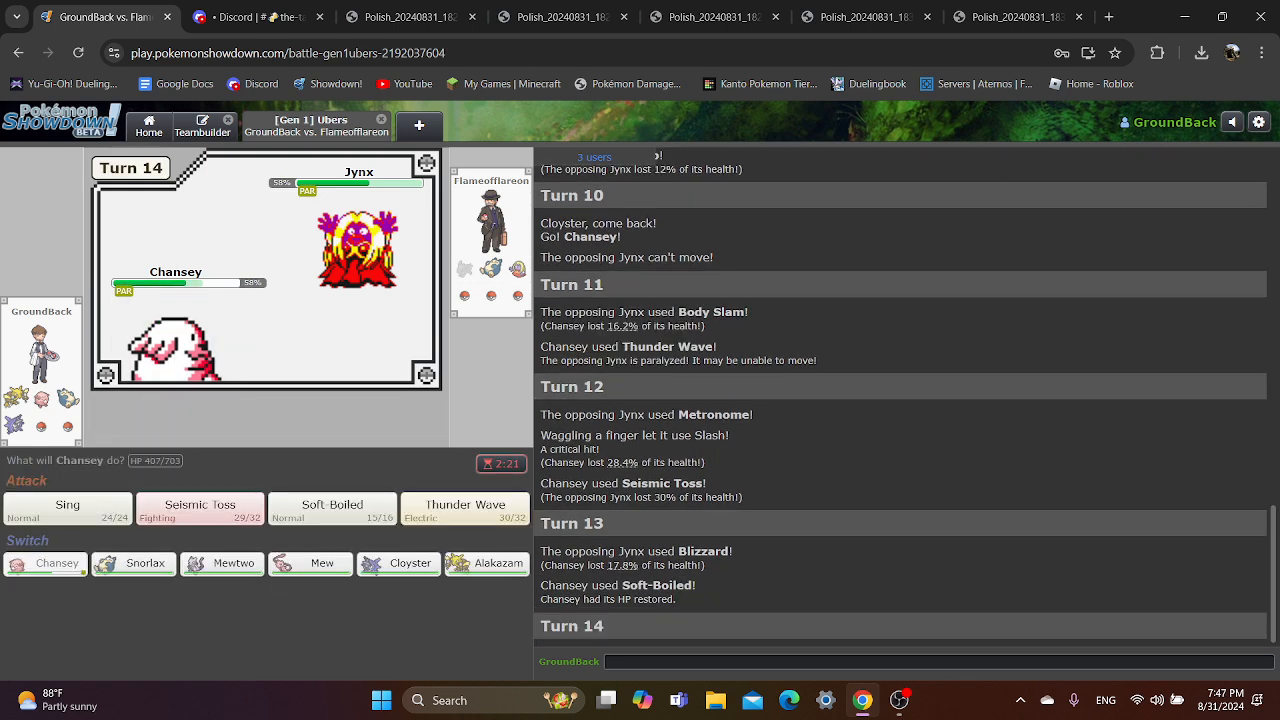
{"action": "mouse_move", "coordinate": [332, 504]}
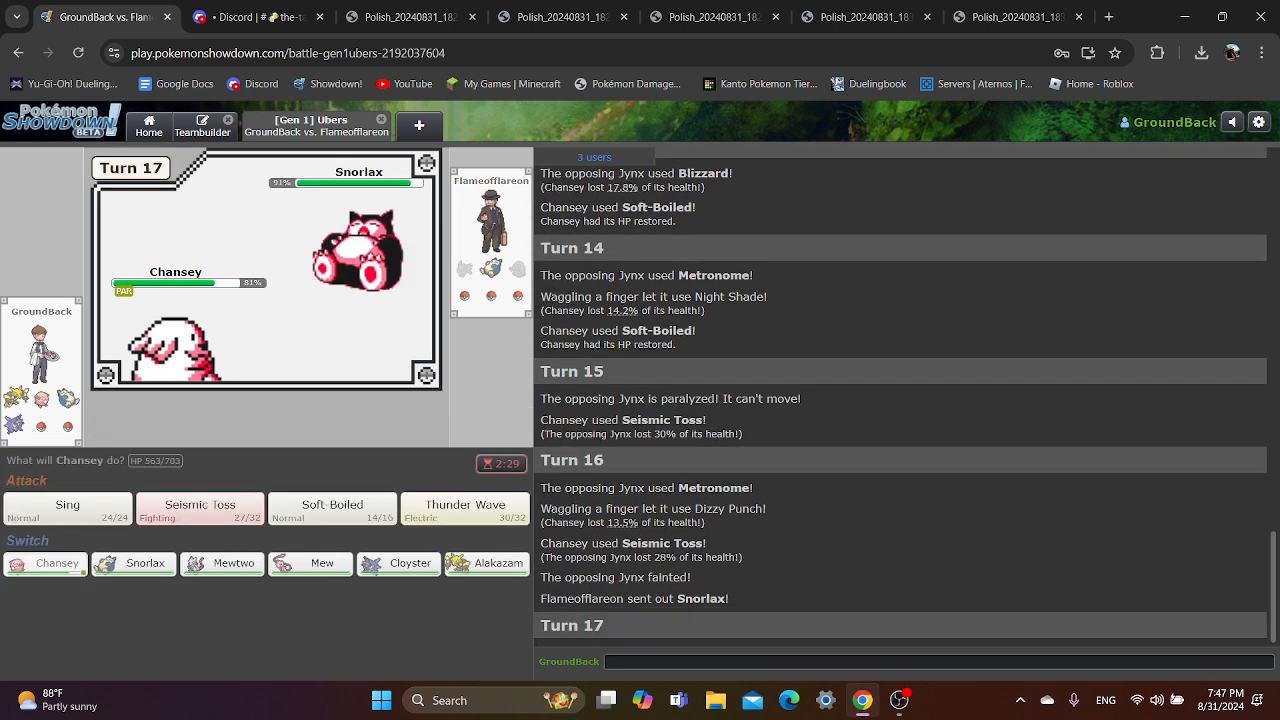
- Switch to Cloyster, freeze Mew with Blizzard, then switch to Alakazam
{"action": "left_click", "coordinate": [409, 563]}
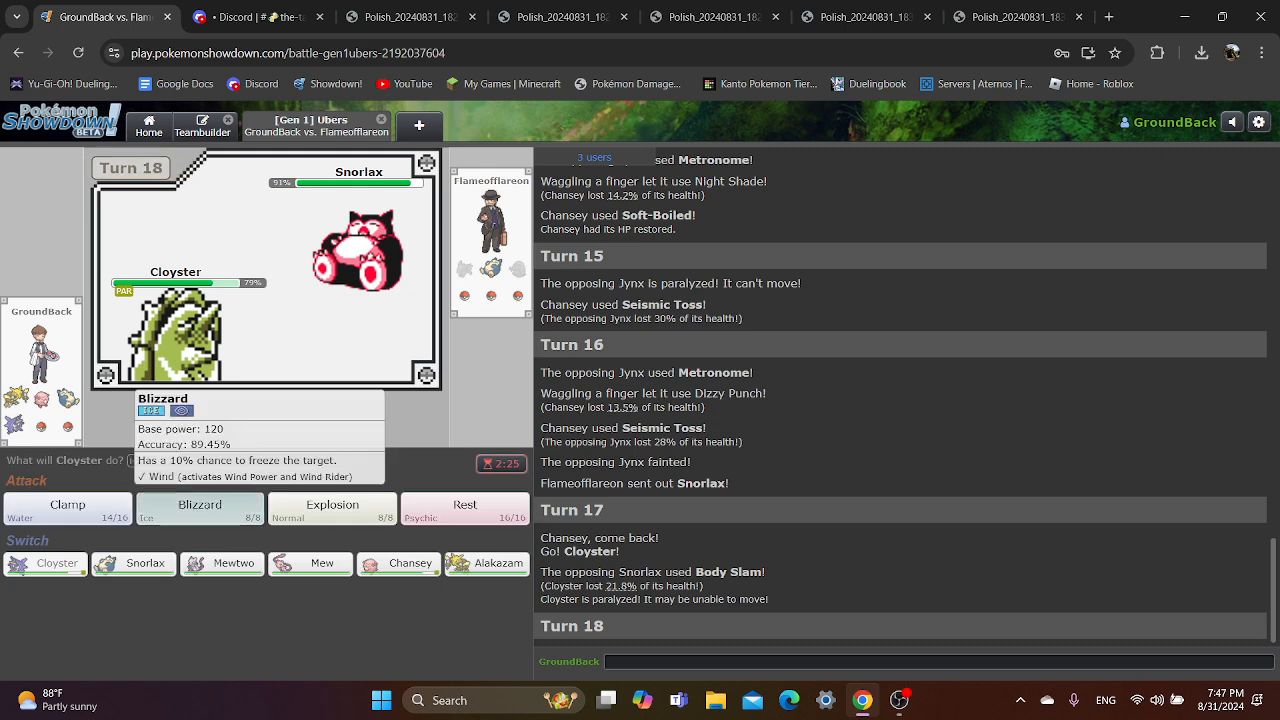
{"action": "left_click", "coordinate": [199, 508]}
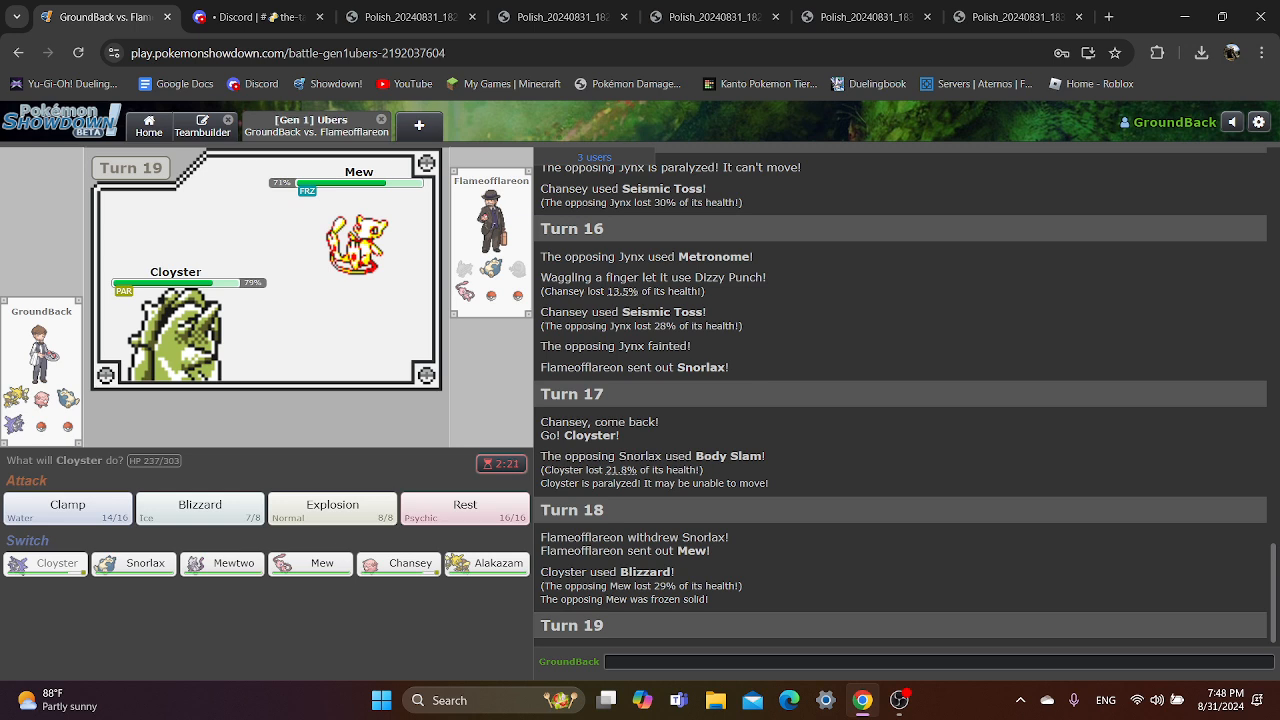
{"action": "mouse_move", "coordinate": [199, 508]}
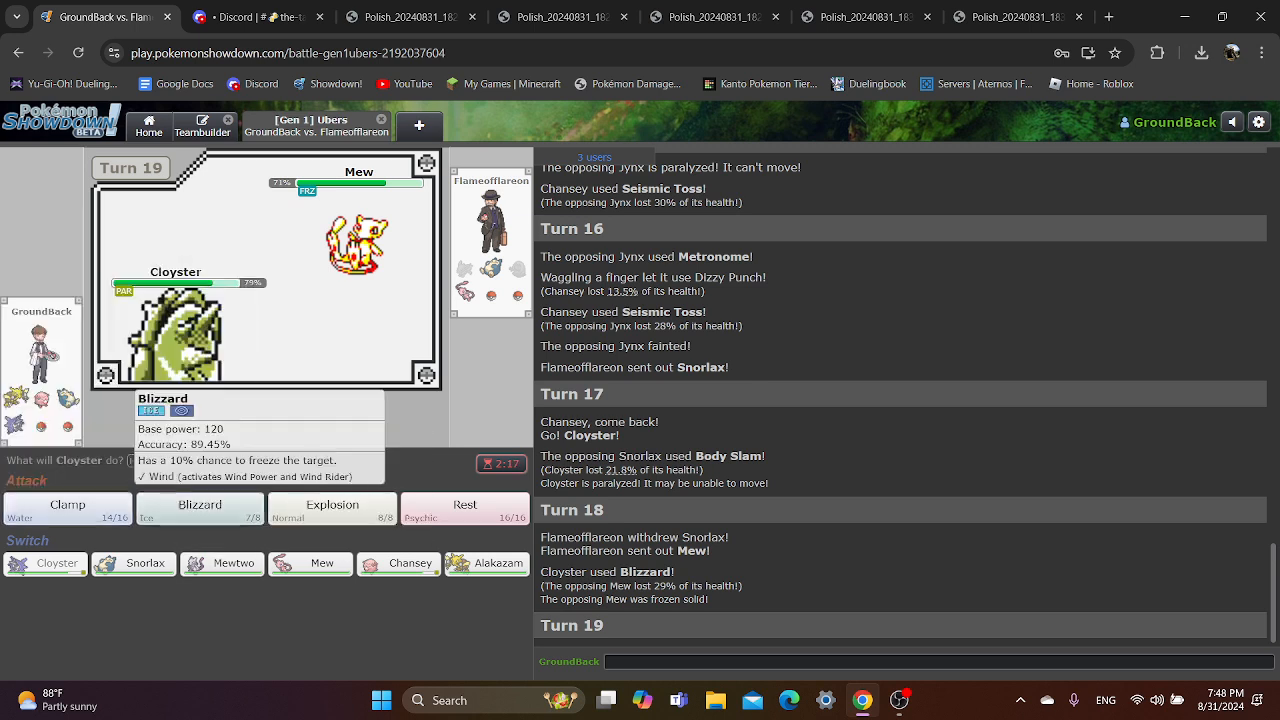
{"action": "left_click", "coordinate": [486, 562]}
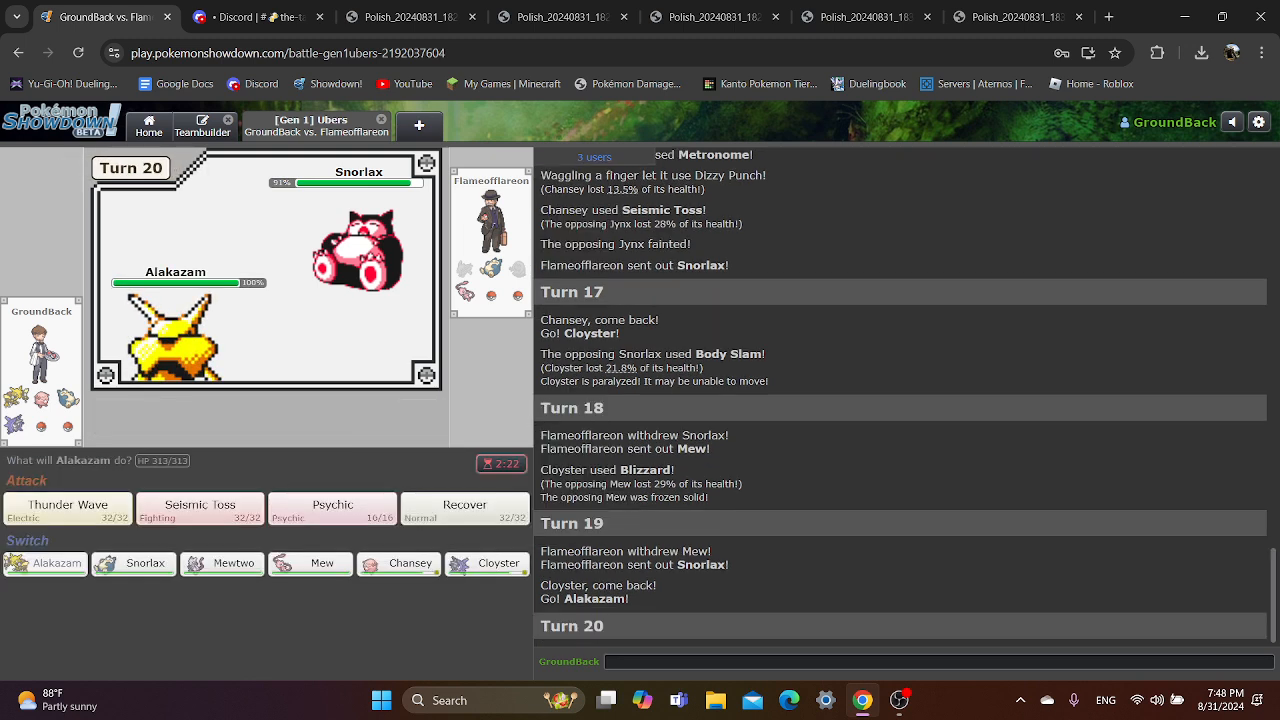
- Bring Cloyster back in, use Rest, choose actions for turns 24 and 25, then Rest again
{"action": "left_click", "coordinate": [487, 563]}
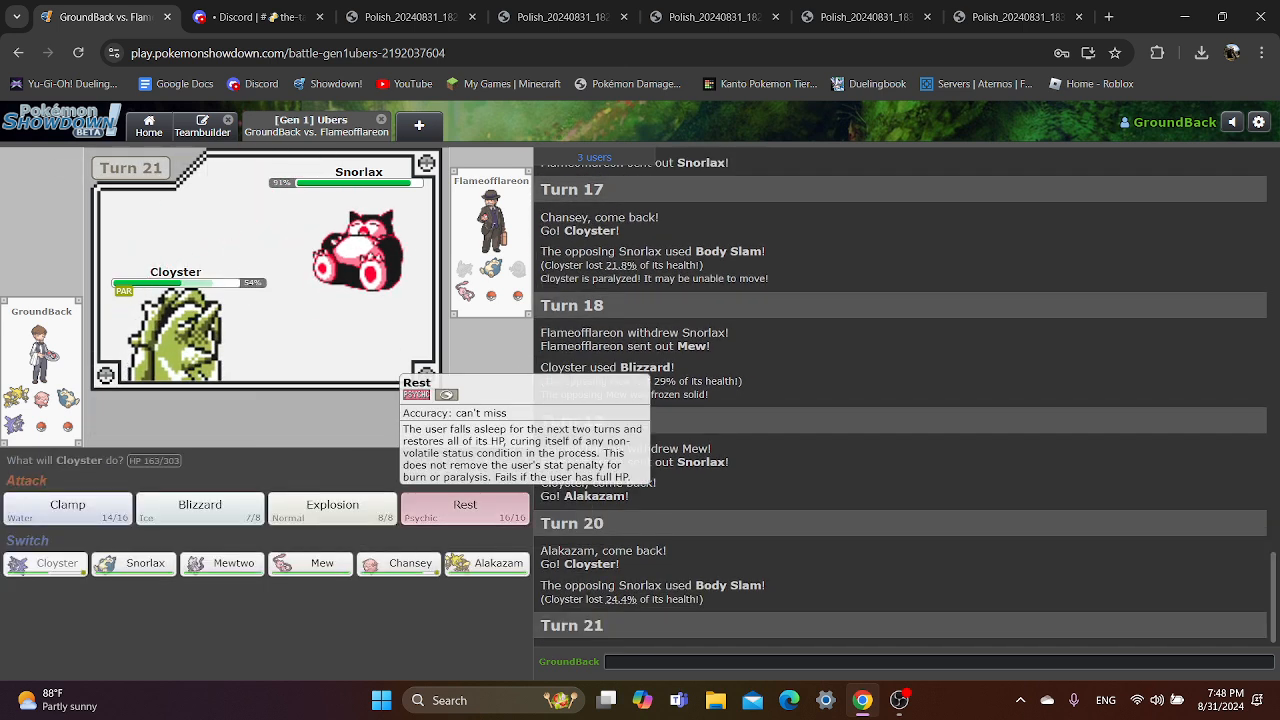
{"action": "left_click", "coordinate": [464, 510]}
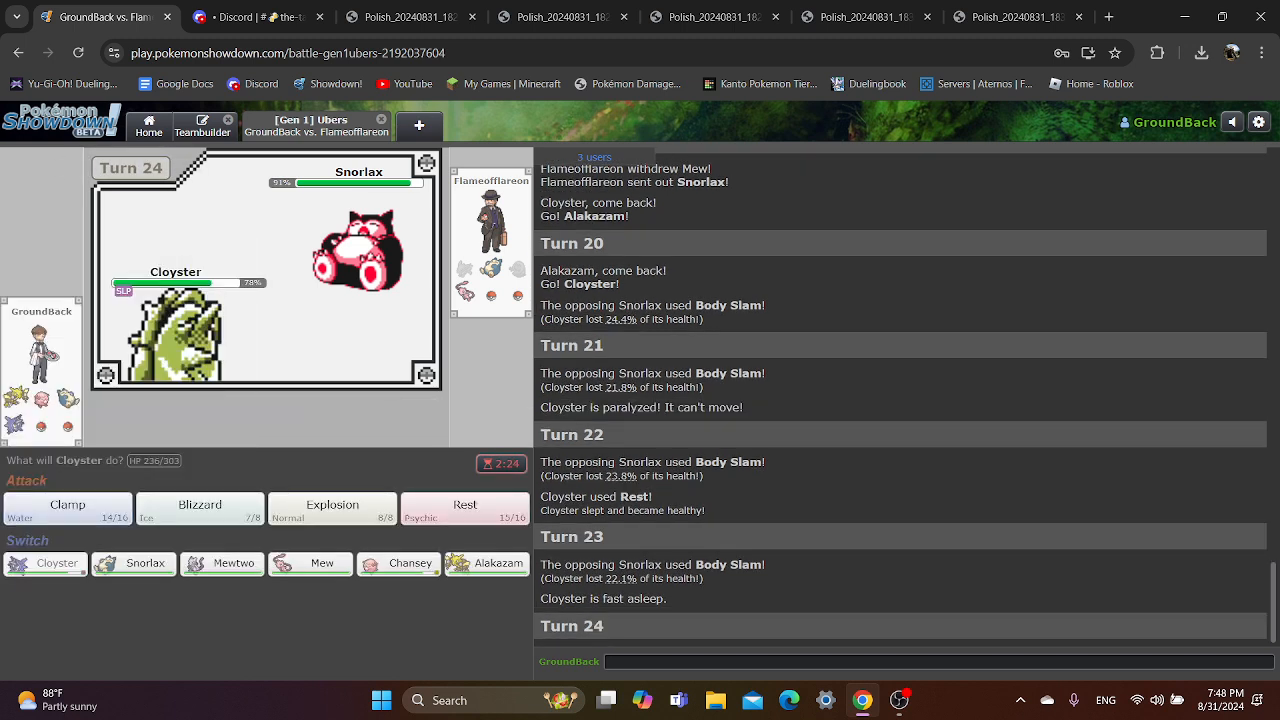
{"action": "left_click", "coordinate": [199, 508]}
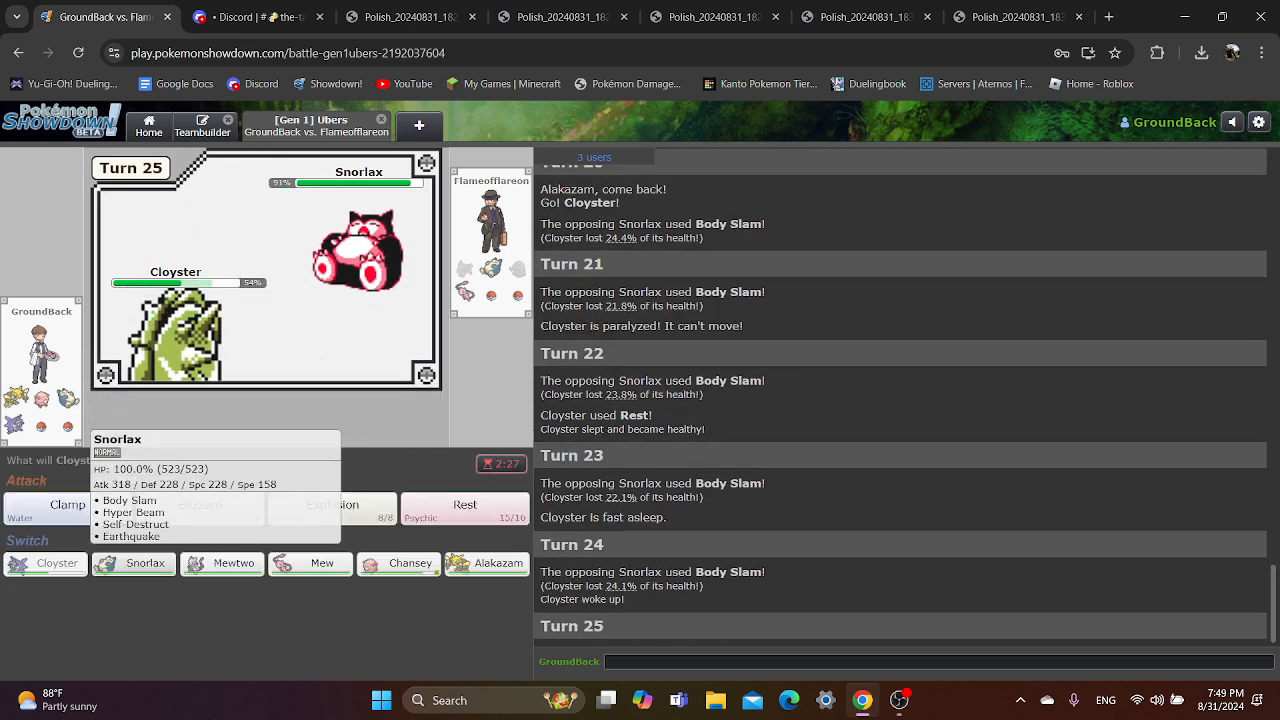
{"action": "left_click", "coordinate": [200, 504]}
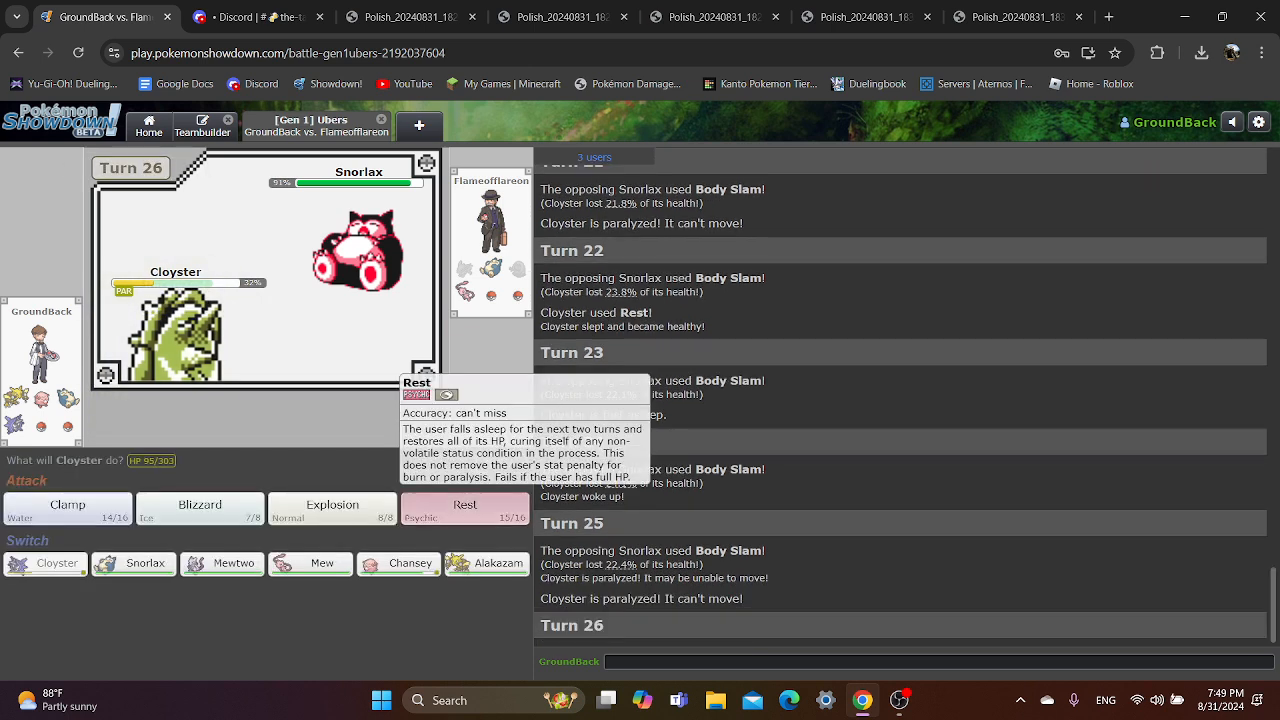
{"action": "left_click", "coordinate": [464, 509]}
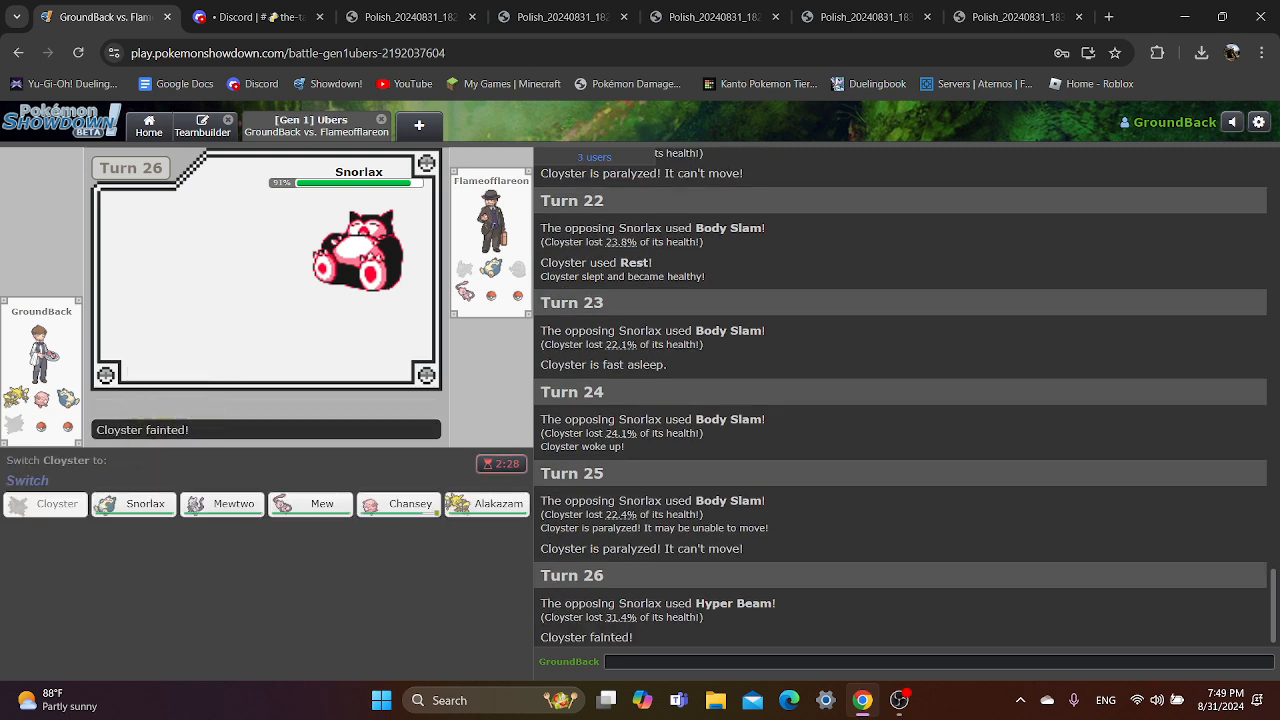
{"action": "mouse_move", "coordinate": [486, 503]}
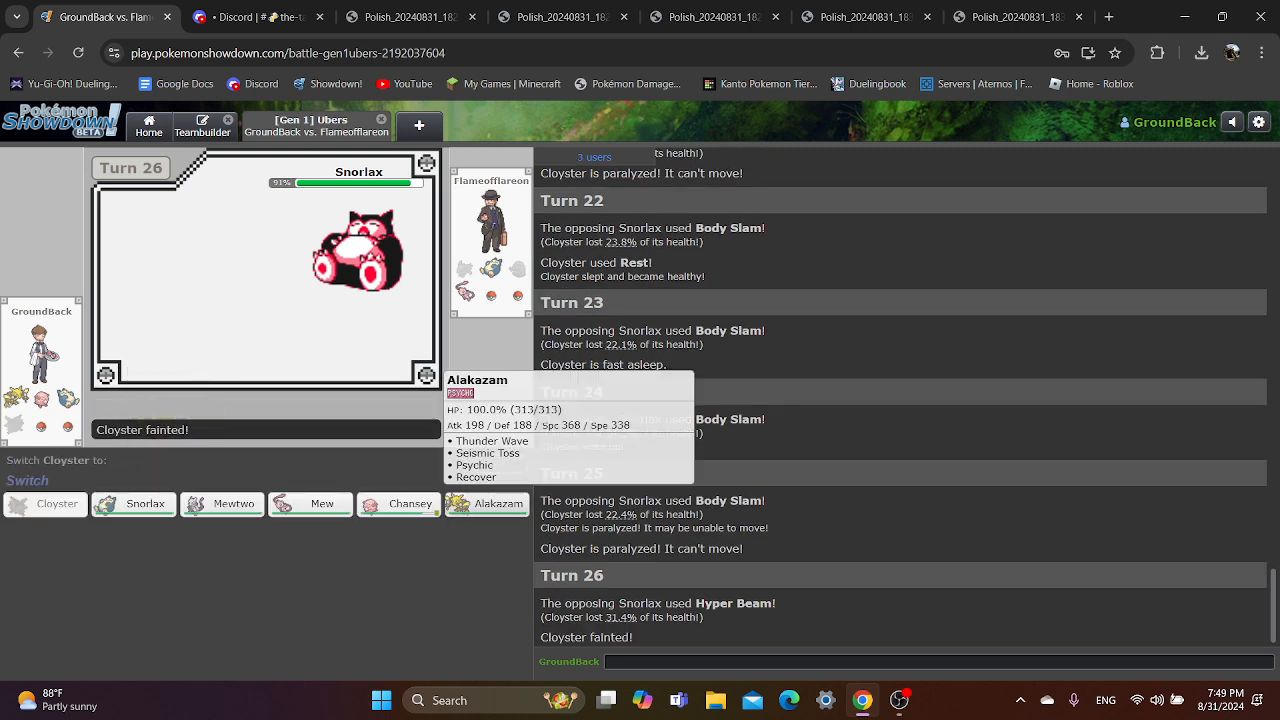
- Send in Alakazam to replace the fainted Cloyster
{"action": "left_click", "coordinate": [485, 503]}
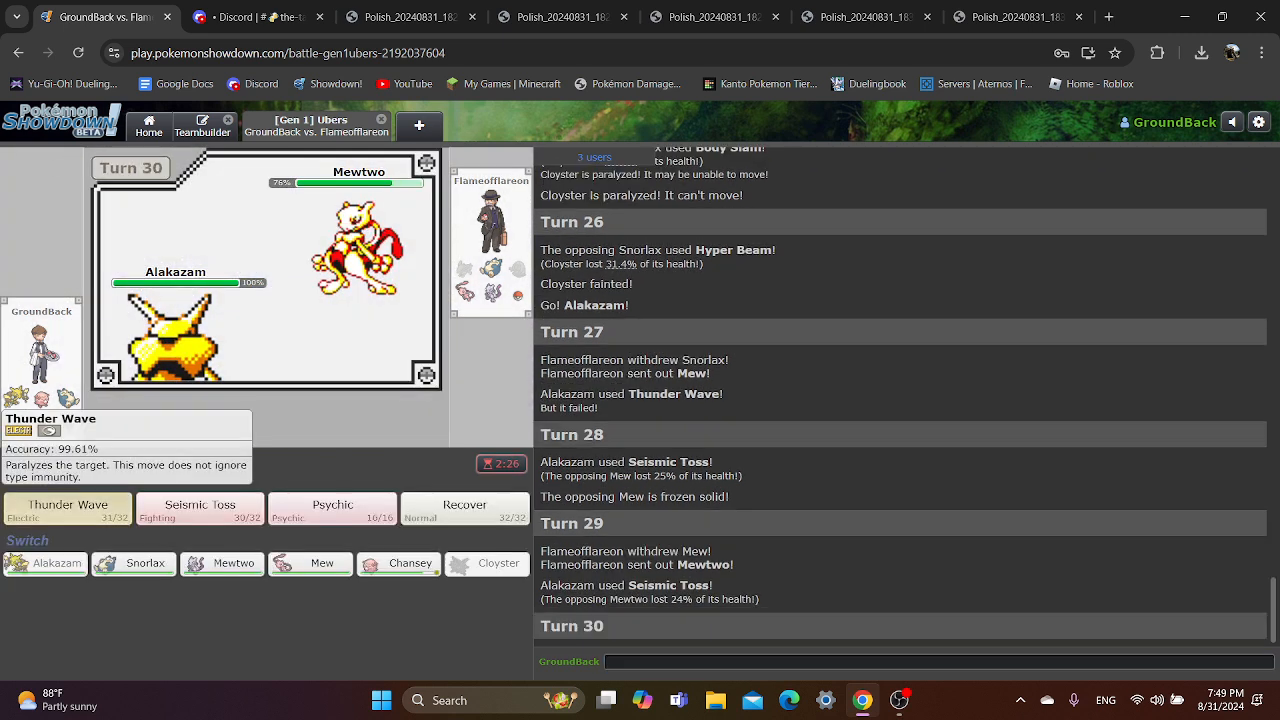
- Paralyse Mewtwo with Thunder Wave, then pick Alakazam's attack against it
{"action": "left_click", "coordinate": [67, 508]}
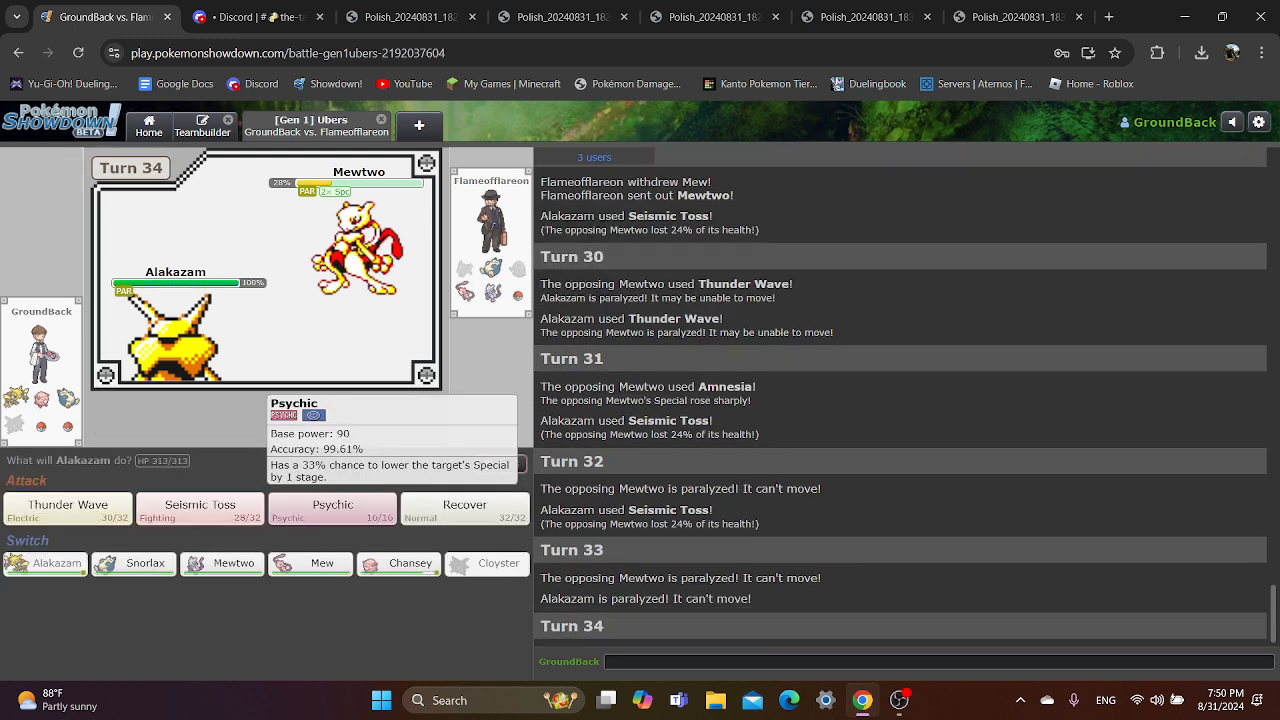
{"action": "left_click", "coordinate": [332, 508]}
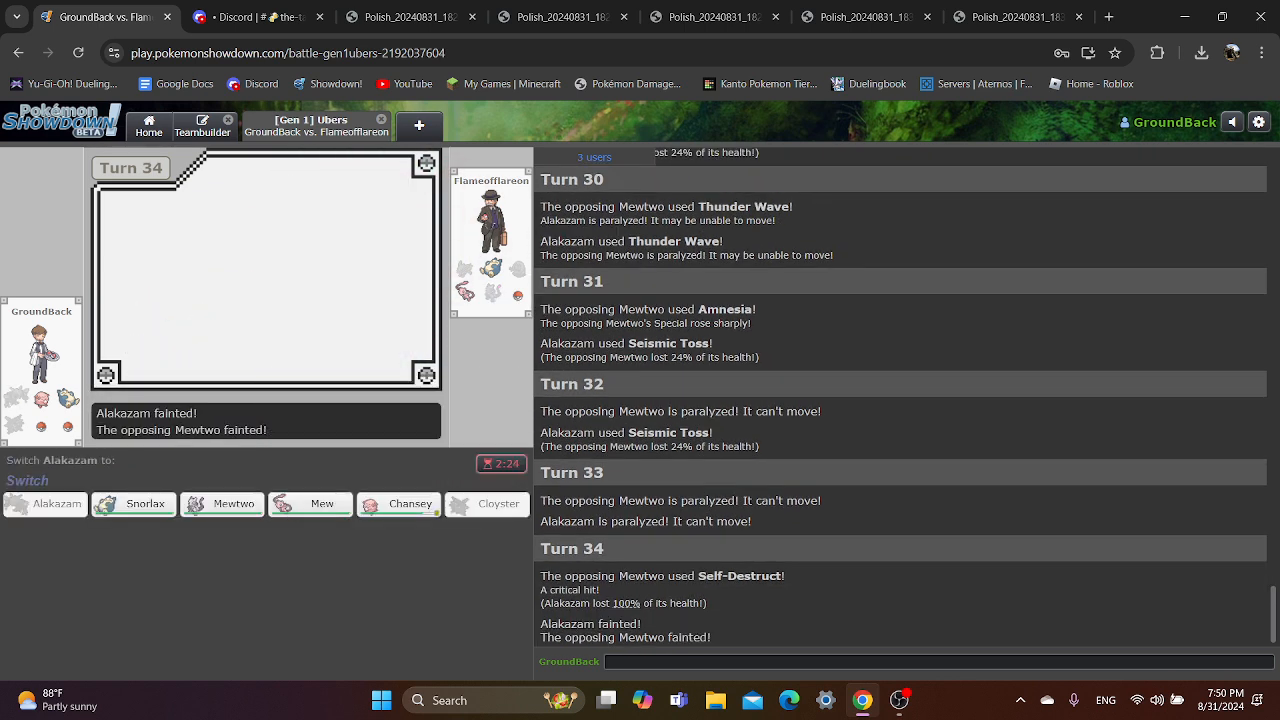
{"action": "mouse_move", "coordinate": [310, 503]}
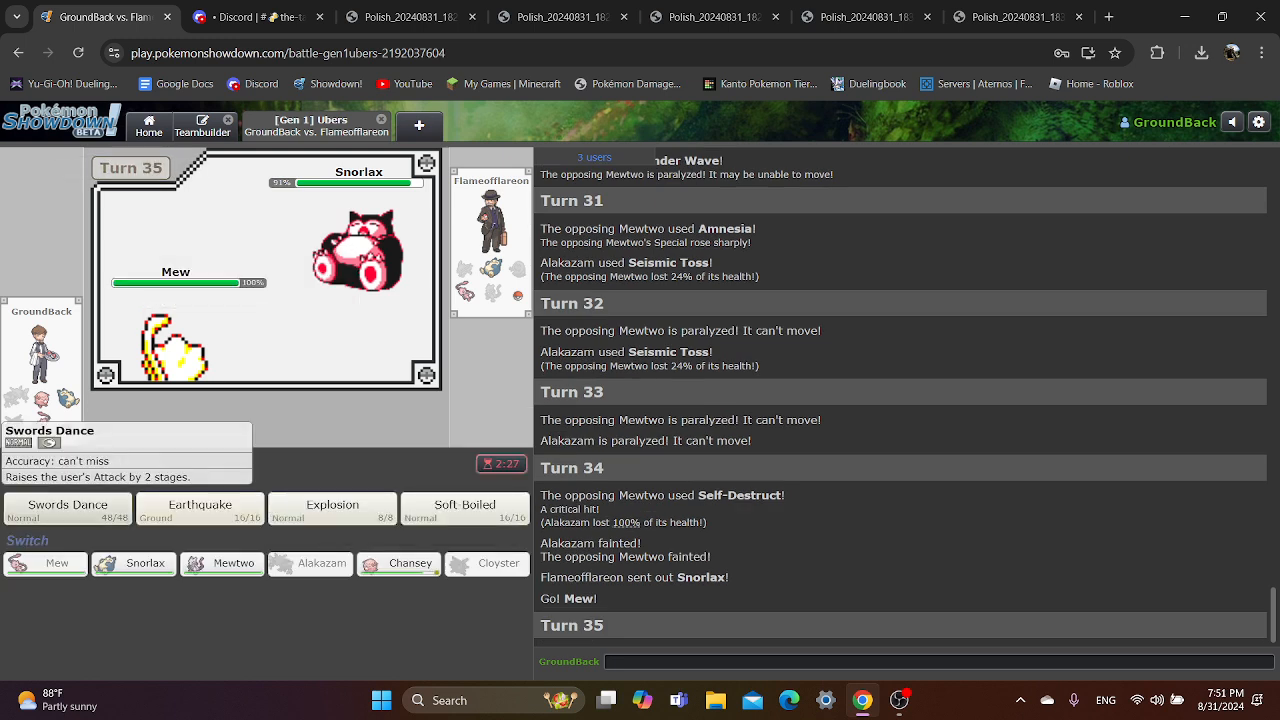
- Boost Mew's Attack with Swords Dance and choose its next action
{"action": "left_click", "coordinate": [68, 510]}
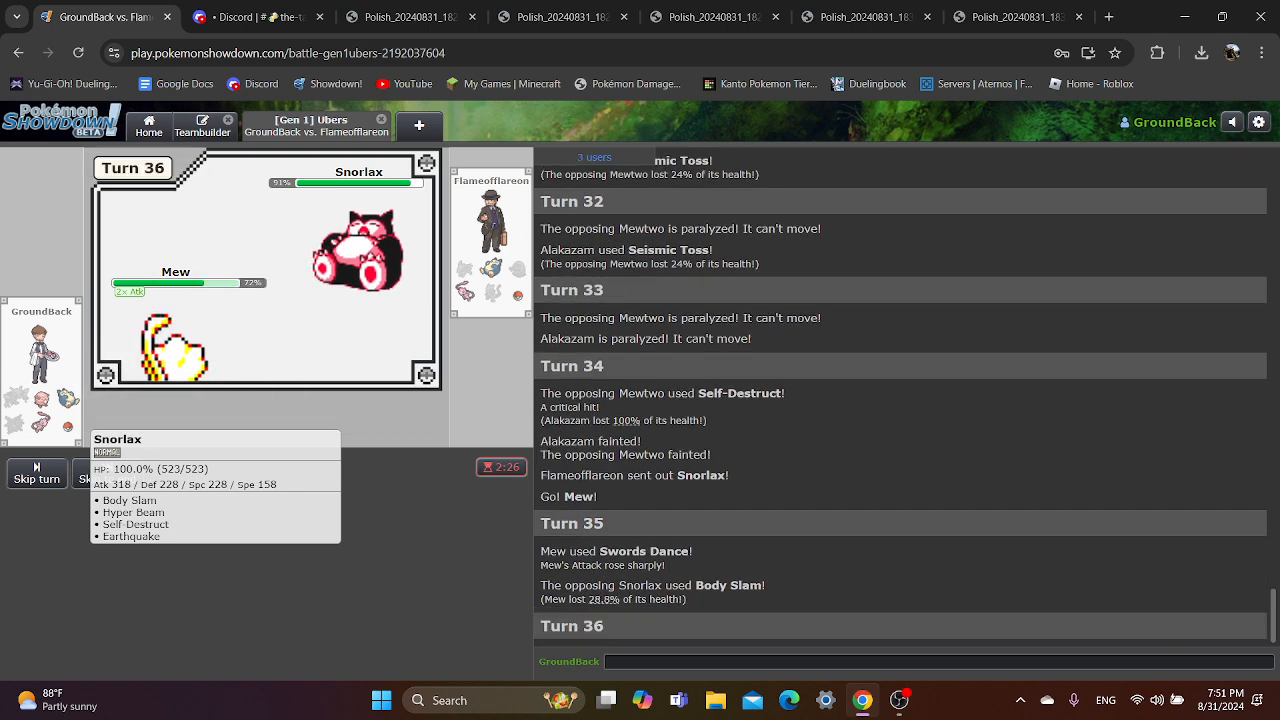
{"action": "left_click", "coordinate": [131, 536]}
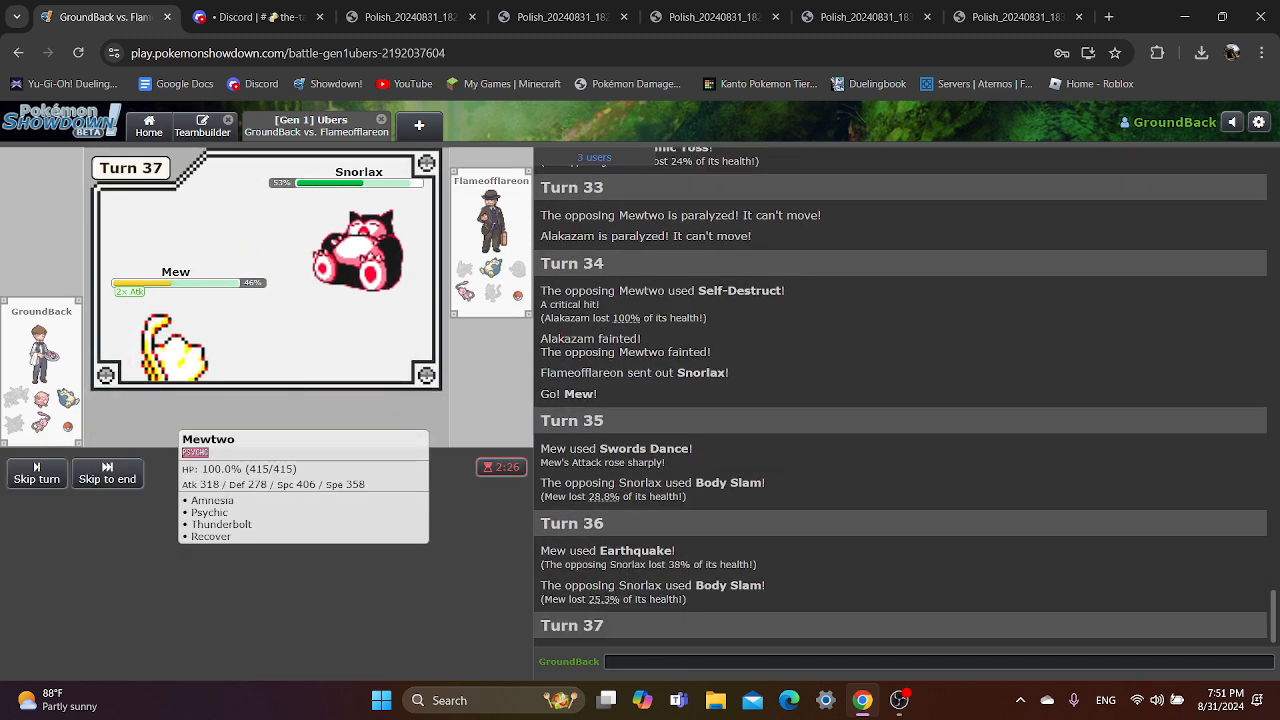
{"action": "mouse_move", "coordinate": [331, 508]}
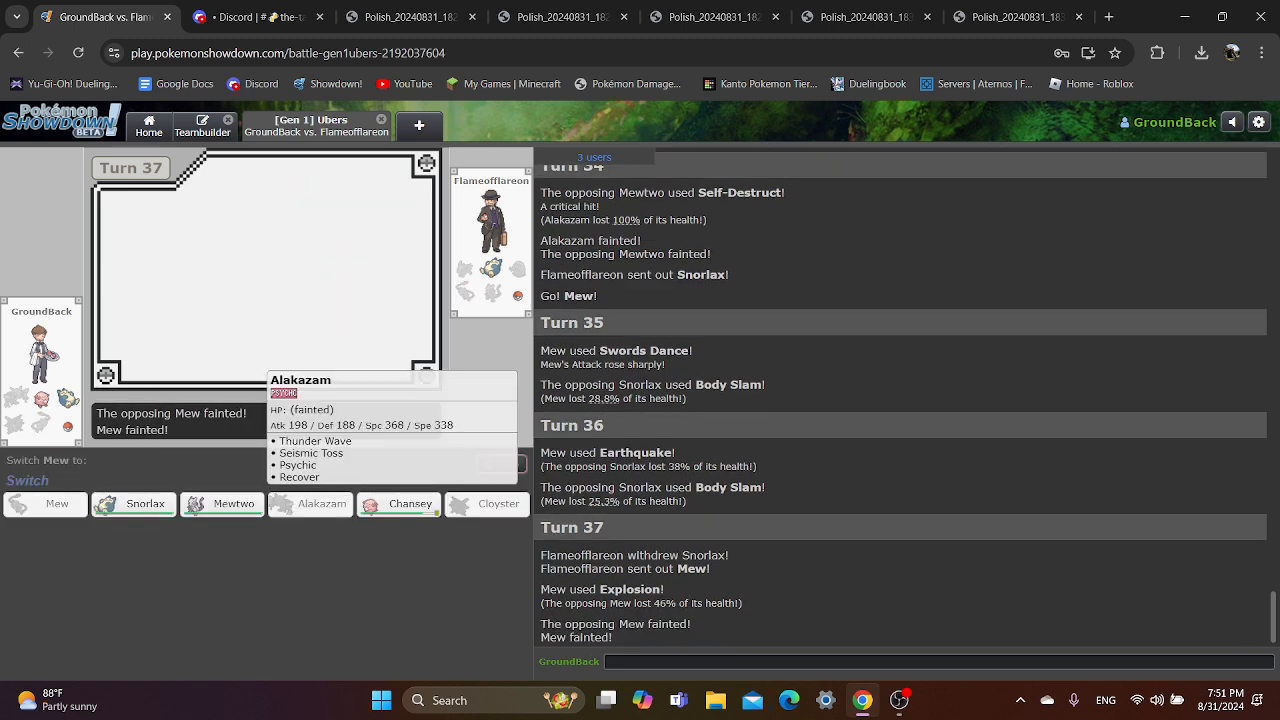
{"action": "mouse_move", "coordinate": [133, 503]}
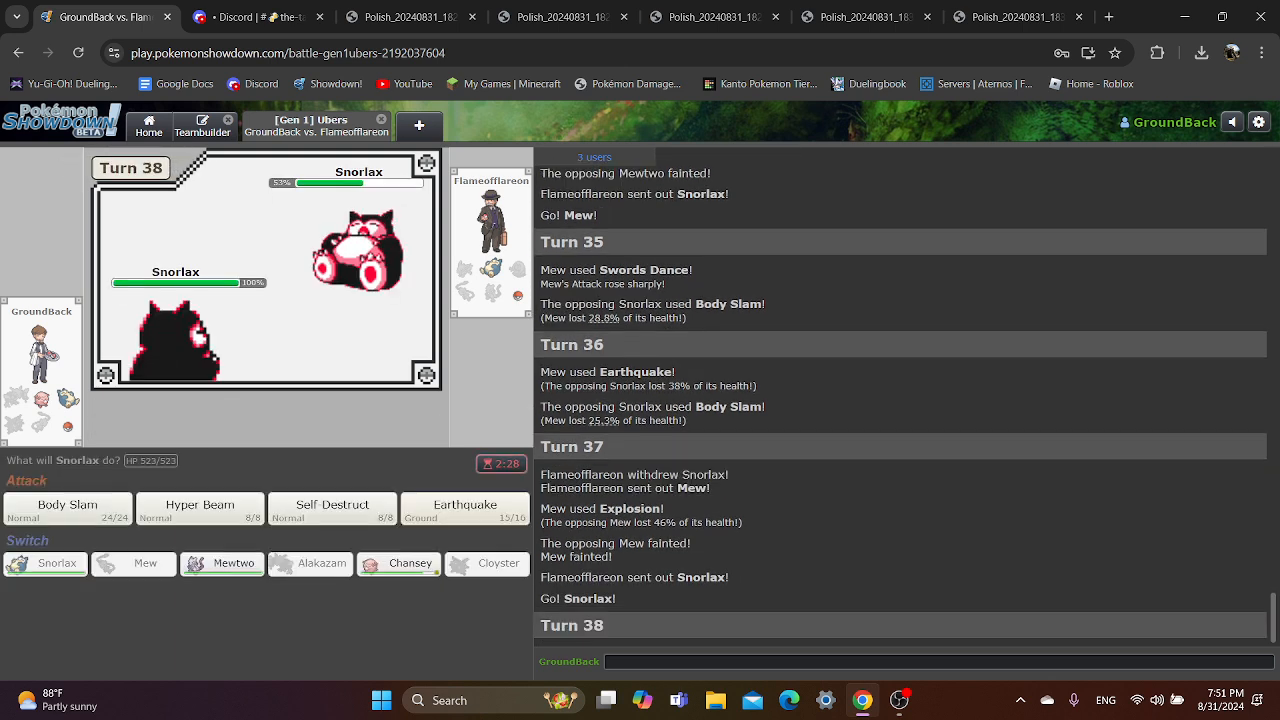
- Have Snorlax use Self-Destruct, then attack the opposing Beedrill with Mewtwo
{"action": "left_click", "coordinate": [332, 504]}
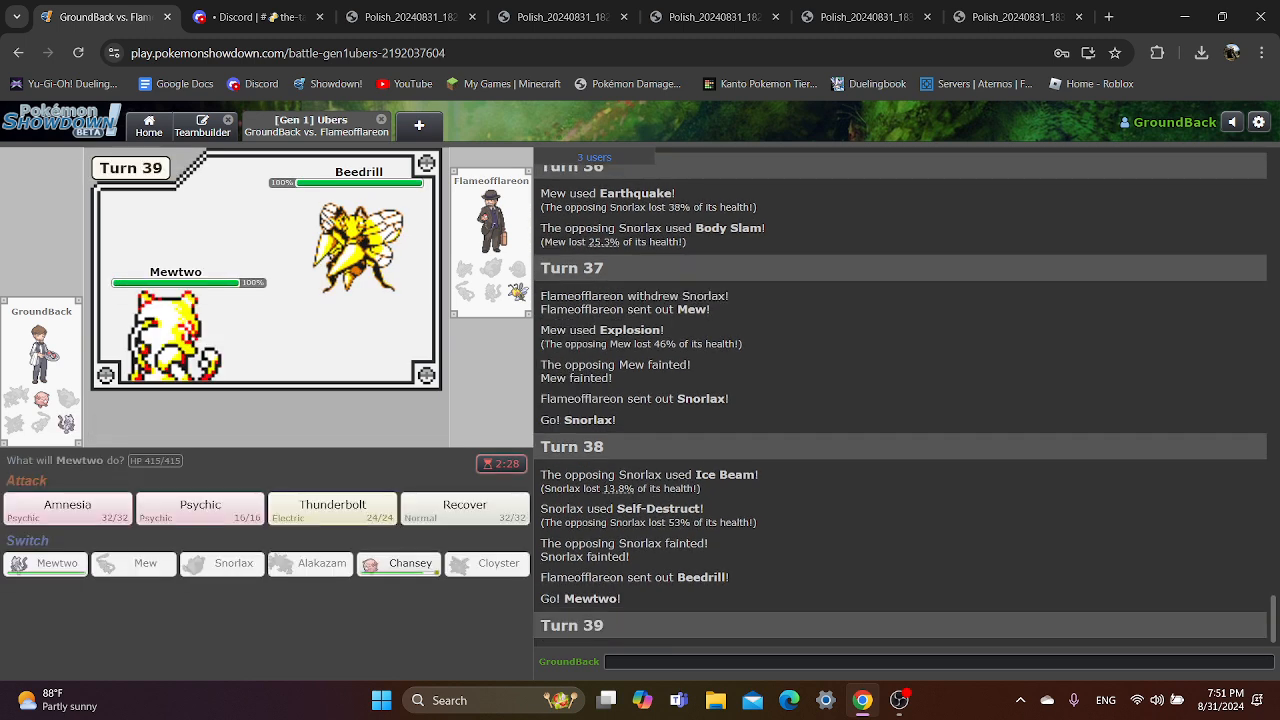
{"action": "left_click", "coordinate": [200, 508]}
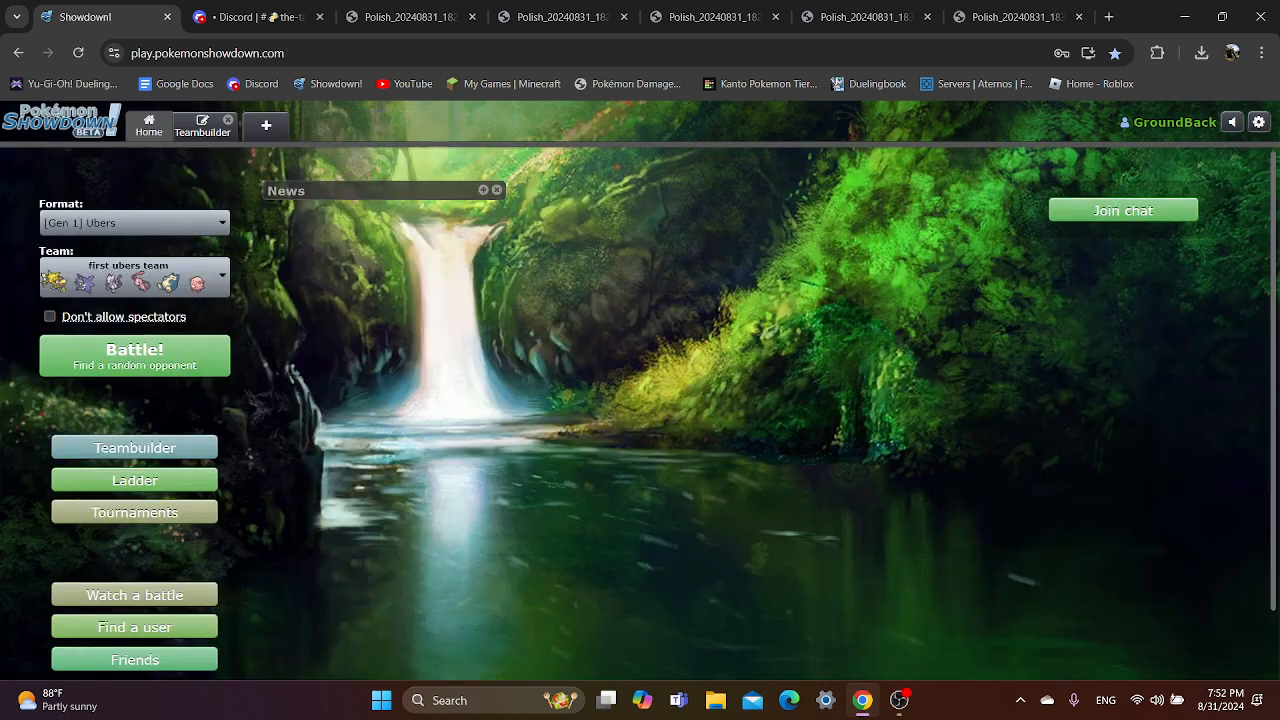
- Start a Gen 1 Ubers random-opponent search with the first ubers team
{"action": "left_click", "coordinate": [134, 355]}
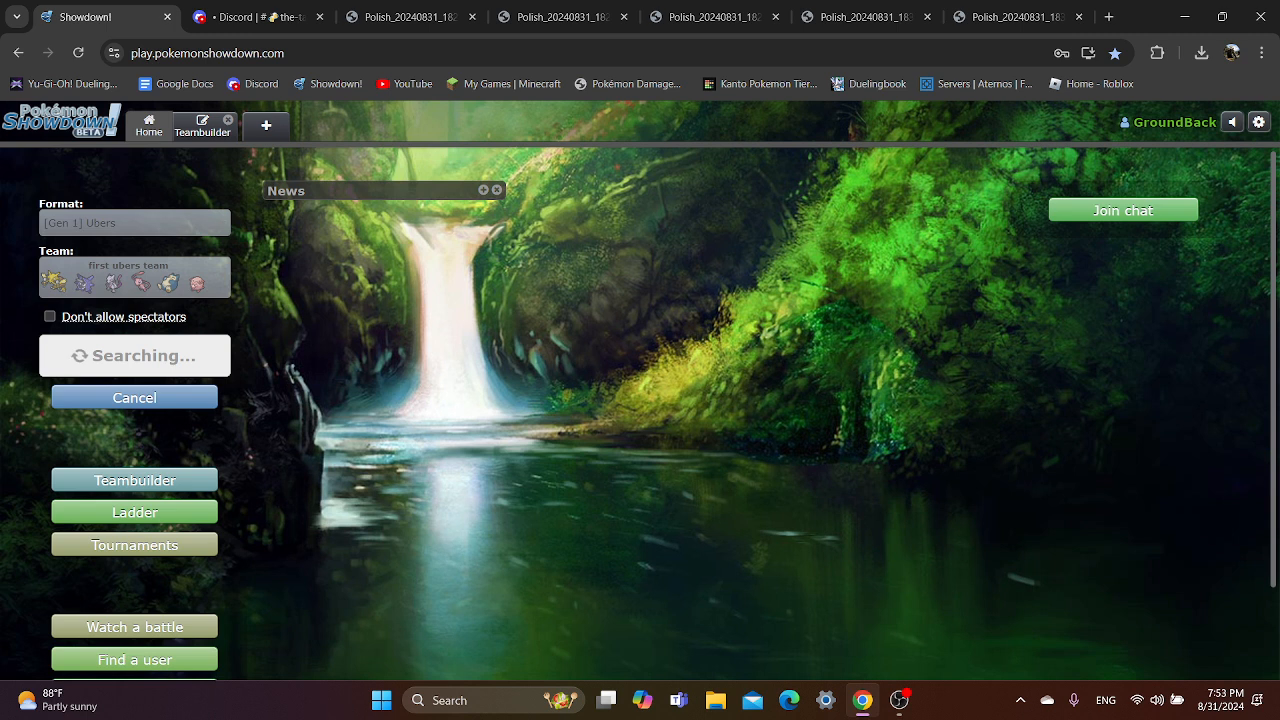
- Enter the matched rated battle against Dasuma at turn 1
{"action": "left_click", "coordinate": [496, 189]}
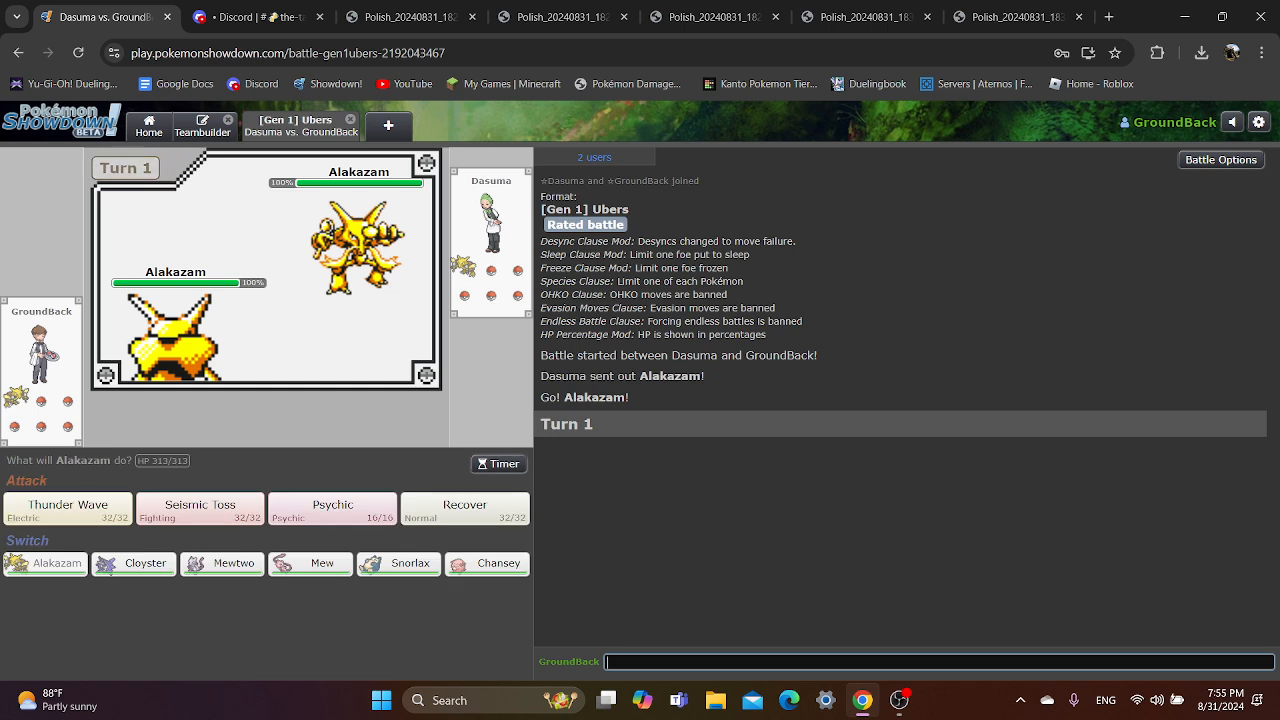
- Swap Alakazam out for Chansey, then later swap Chansey back to Alakazam
{"action": "left_click", "coordinate": [487, 563]}
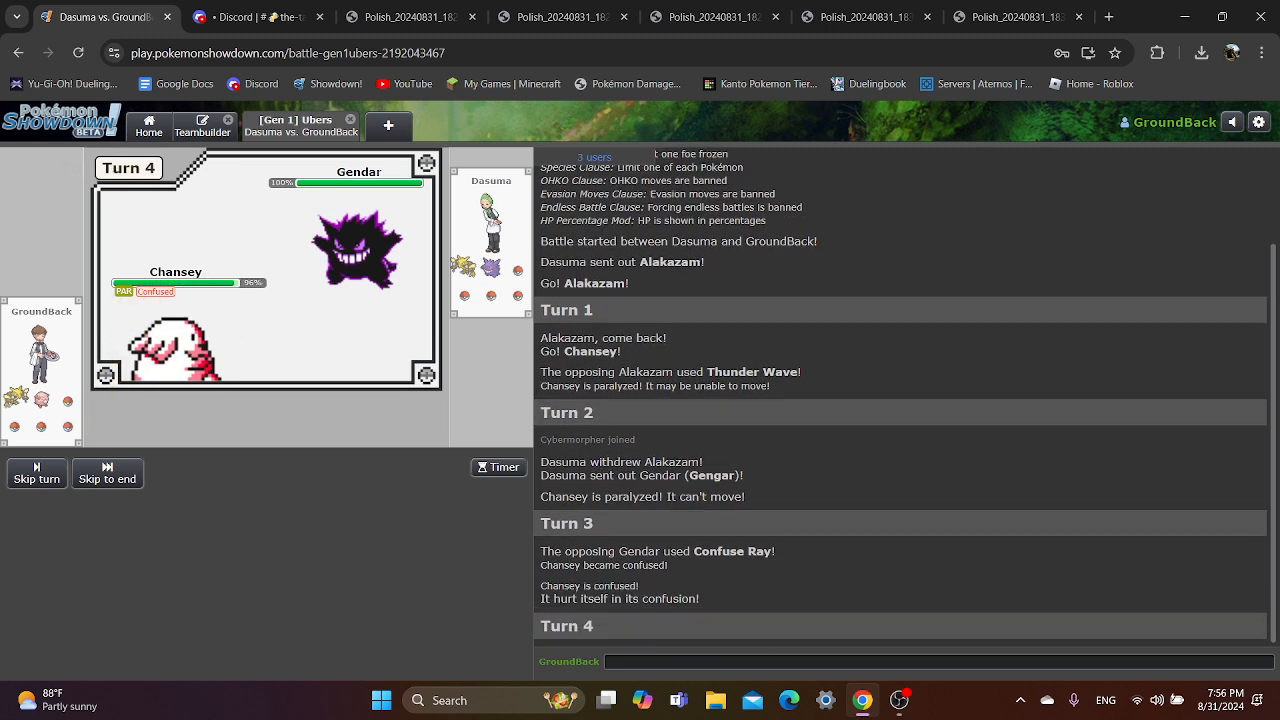
{"action": "mouse_move", "coordinate": [409, 563]}
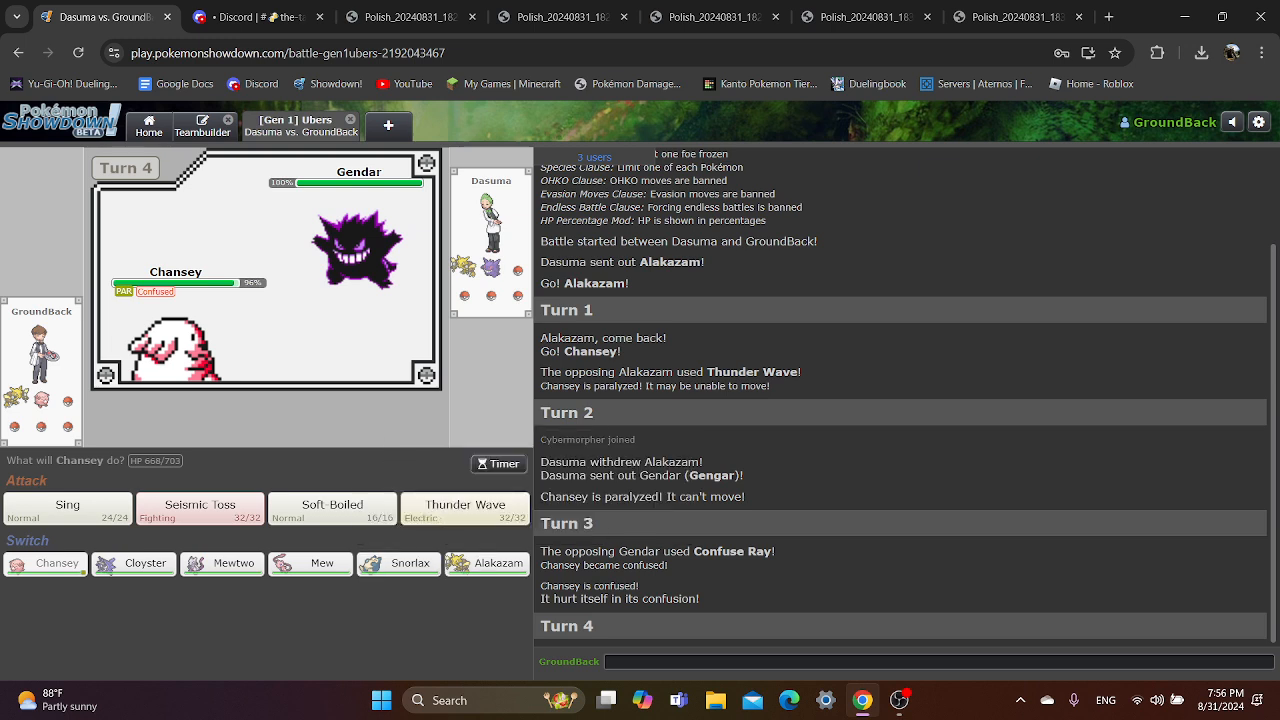
{"action": "mouse_move", "coordinate": [464, 503]}
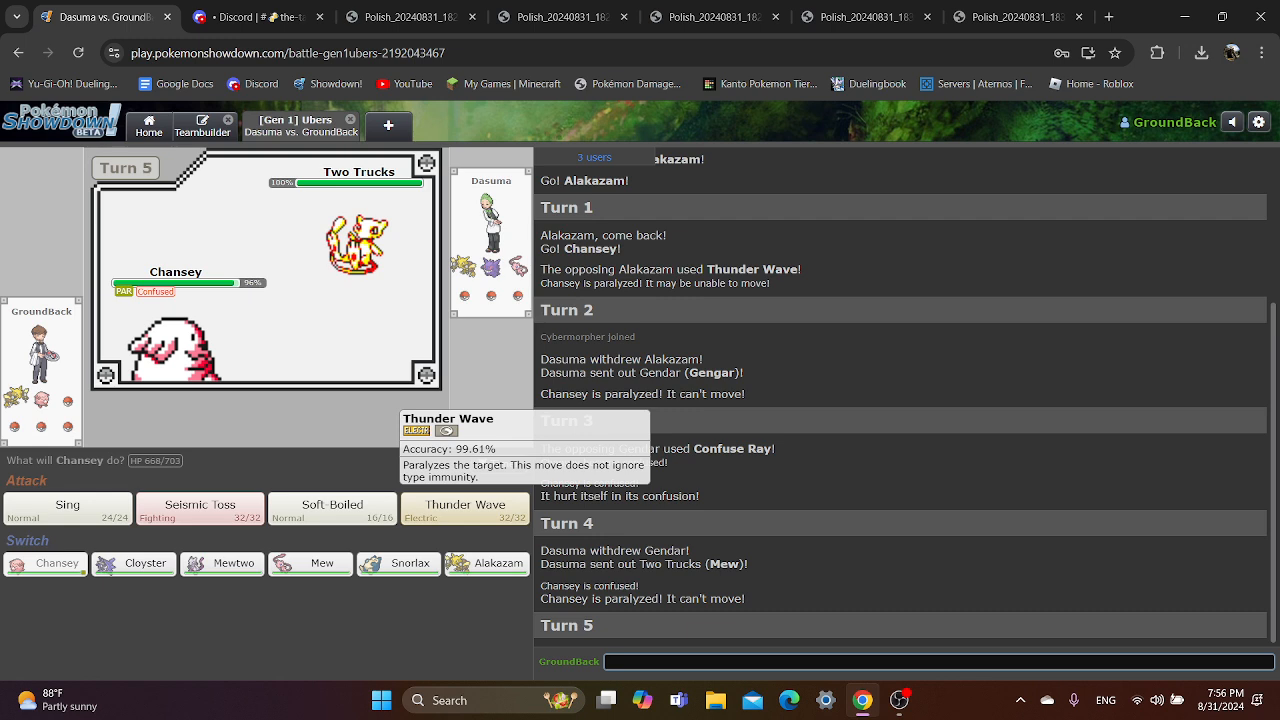
{"action": "left_click", "coordinate": [487, 563]}
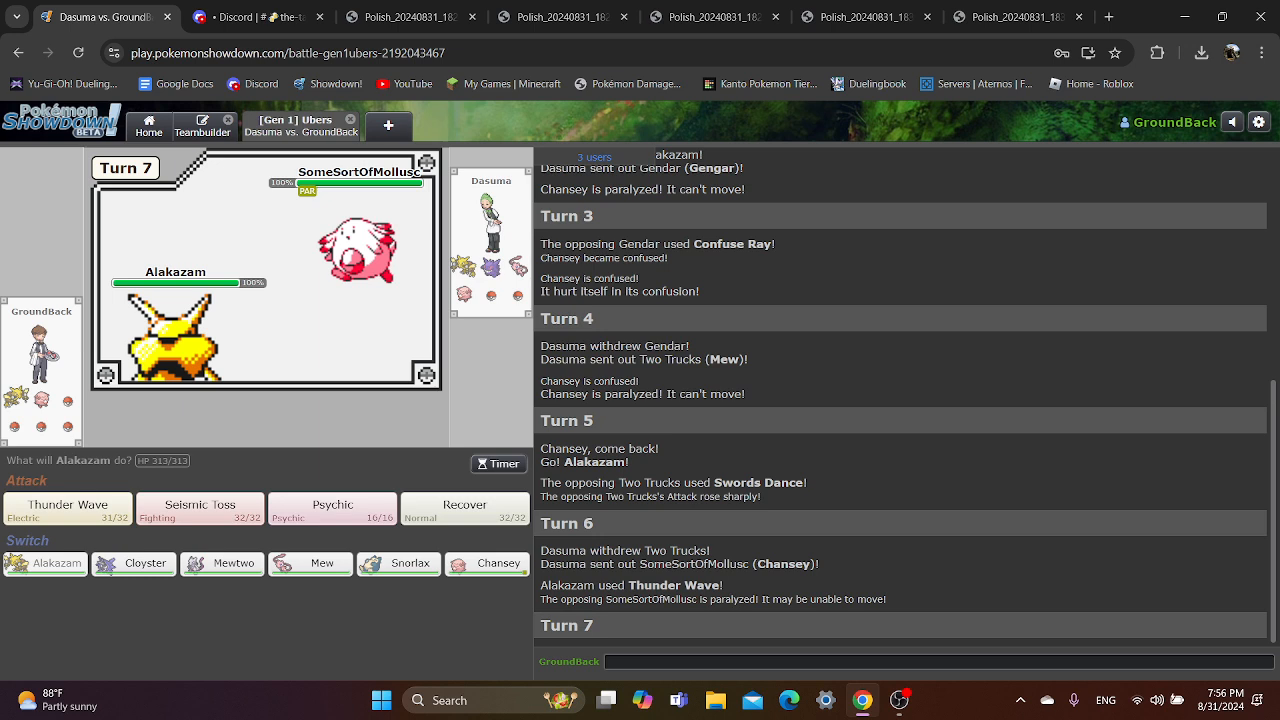
- Bring Chansey in to Seismic Toss, then have Cloyster Explode on the opposing Alakazam
{"action": "left_click", "coordinate": [487, 564]}
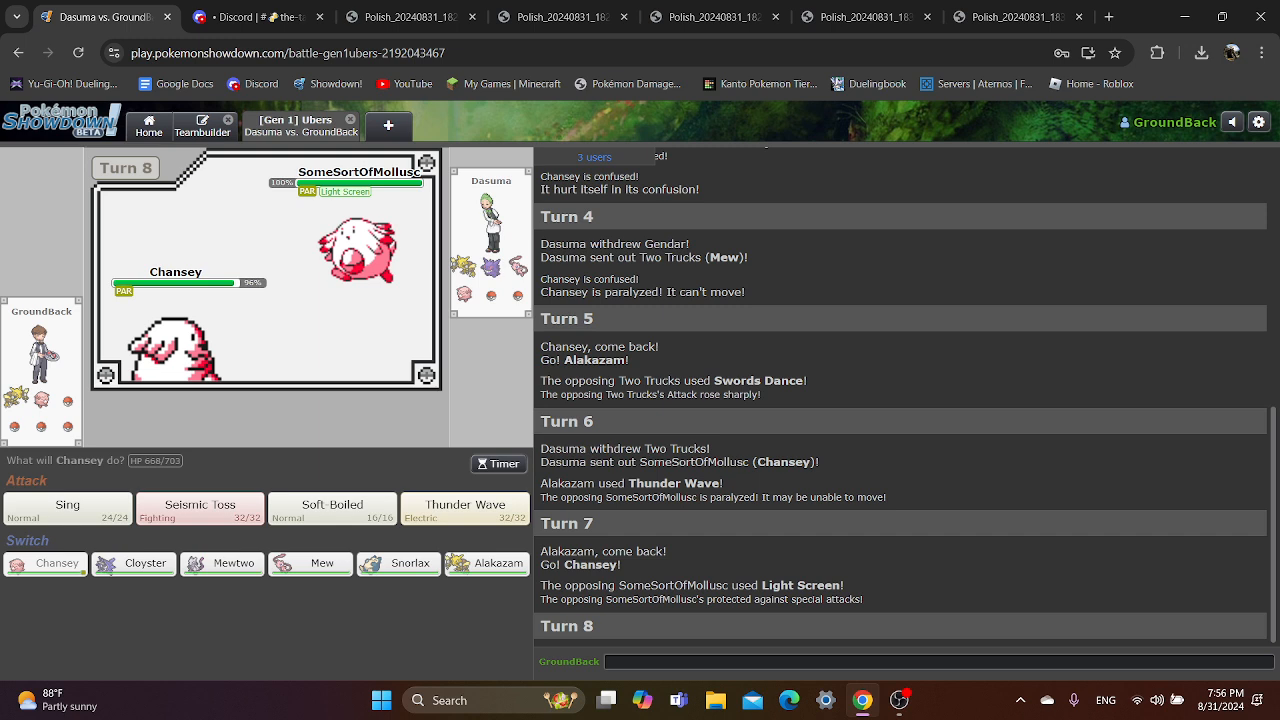
{"action": "mouse_move", "coordinate": [199, 507]}
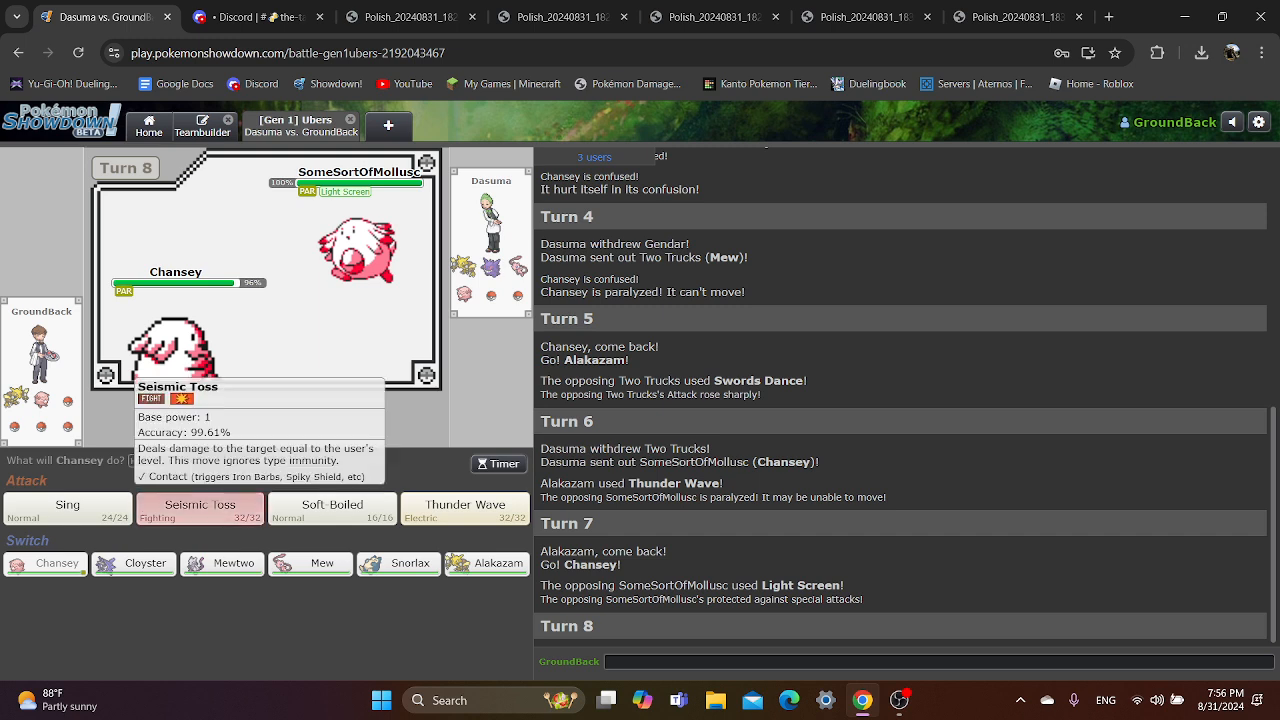
{"action": "left_click", "coordinate": [199, 508]}
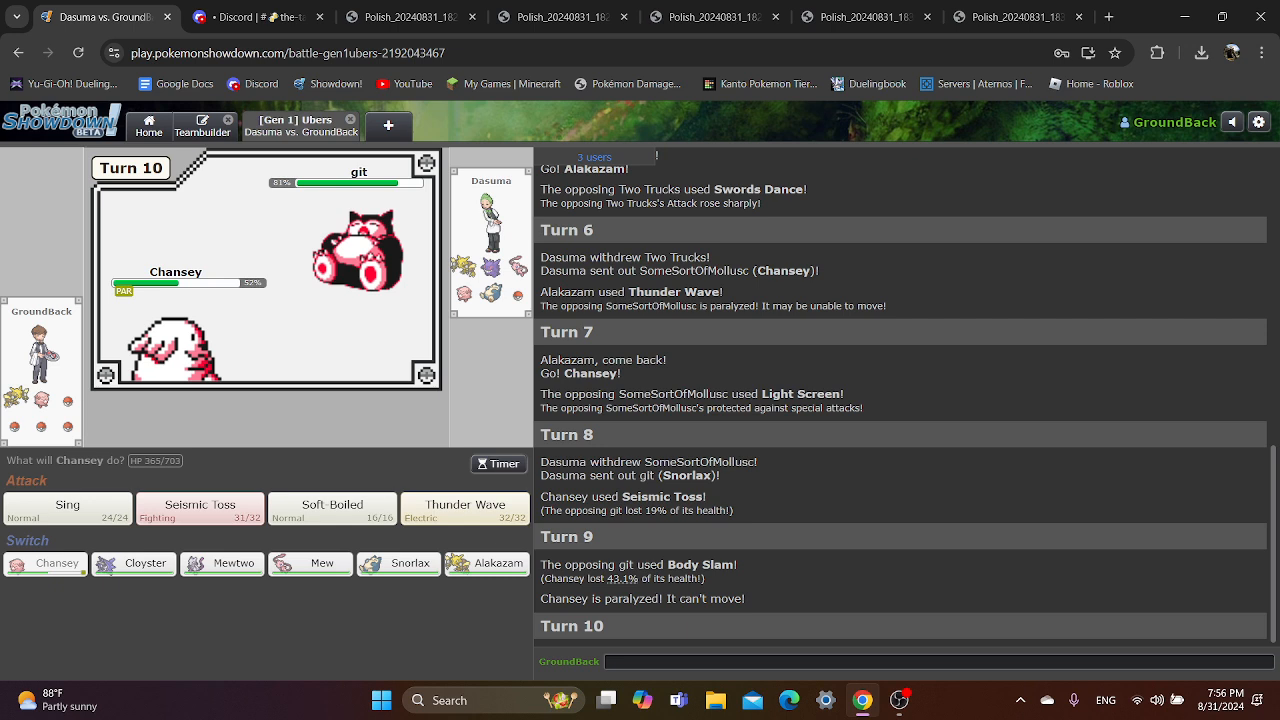
{"action": "left_click", "coordinate": [133, 563]}
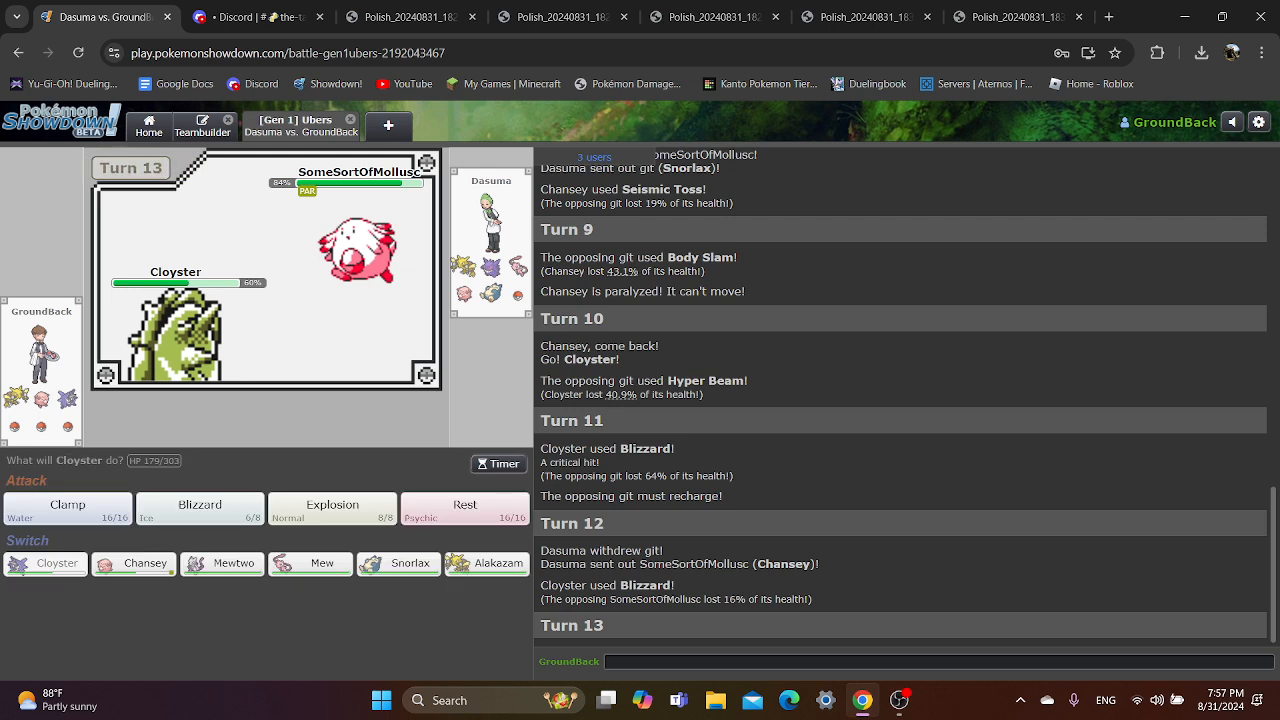
{"action": "left_click", "coordinate": [331, 508]}
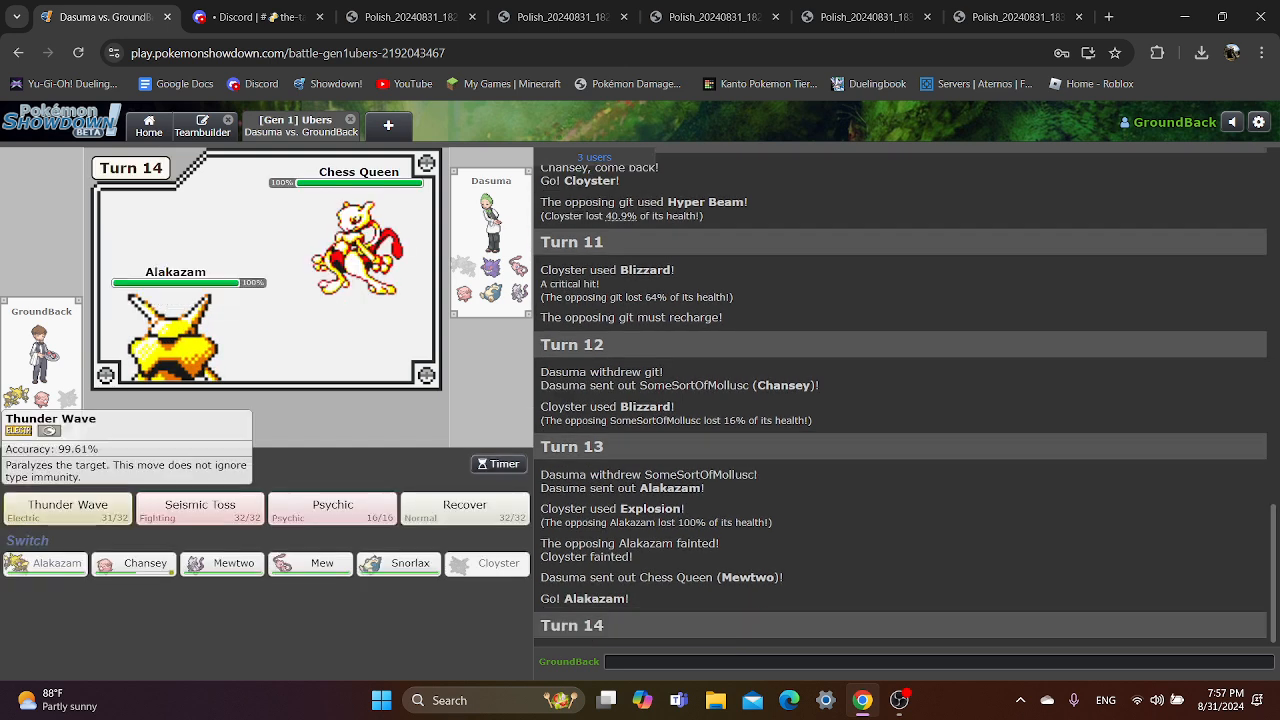
- Paralyze the opposing Mewtwo with Thunder Wave, then Seismic Toss it to 76%
{"action": "left_click", "coordinate": [67, 508]}
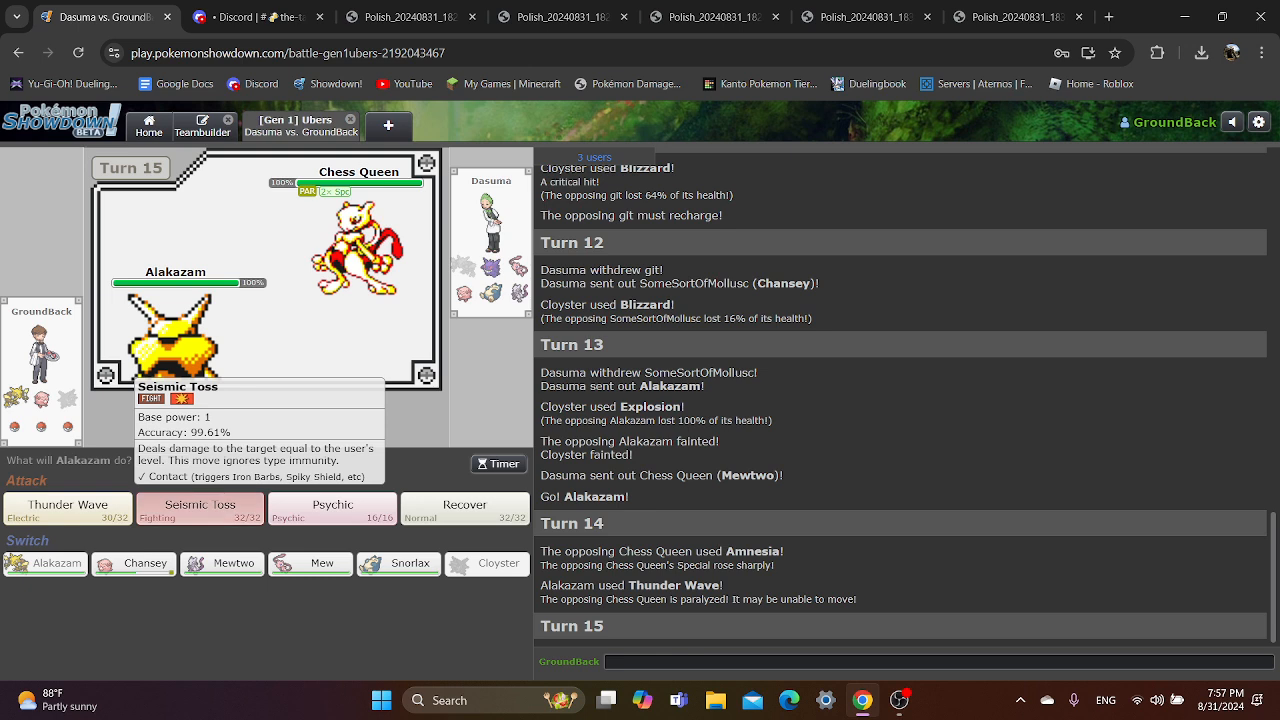
{"action": "left_click", "coordinate": [199, 508]}
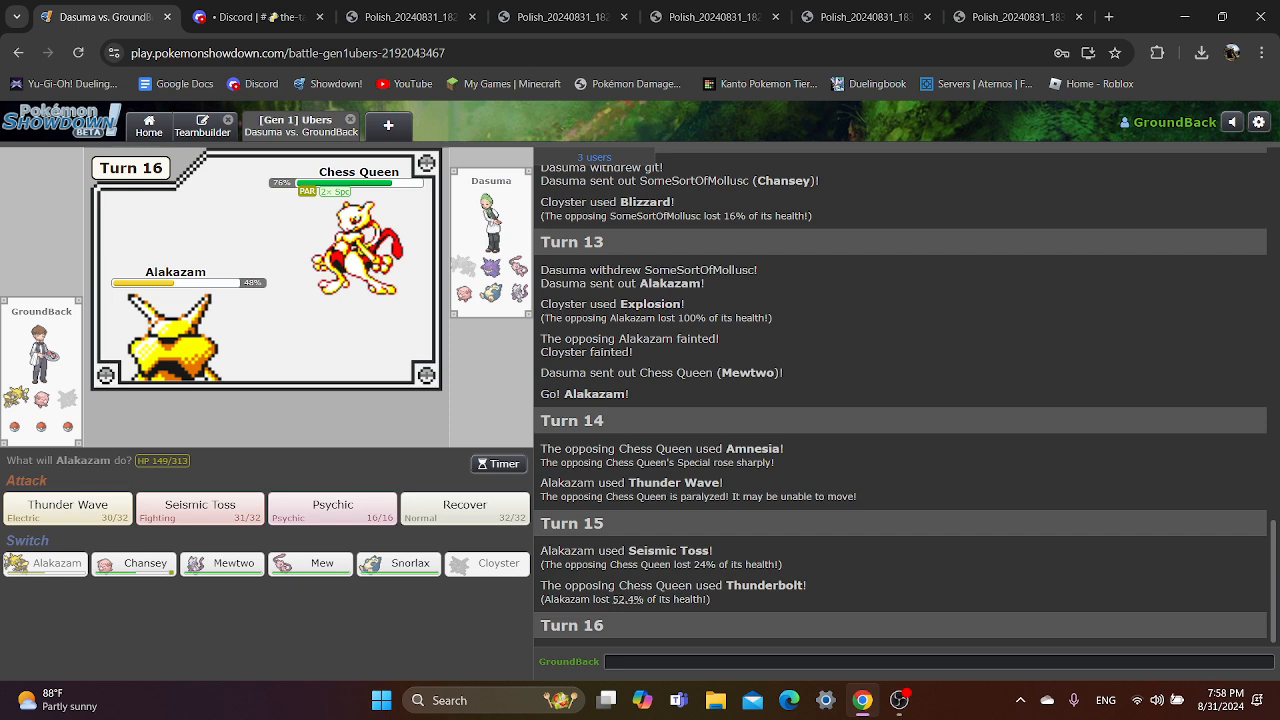
- Heal Alakazam, replace it after it faints, Body Slam with Snorlax, then send in Chansey
{"action": "left_click", "coordinate": [464, 508]}
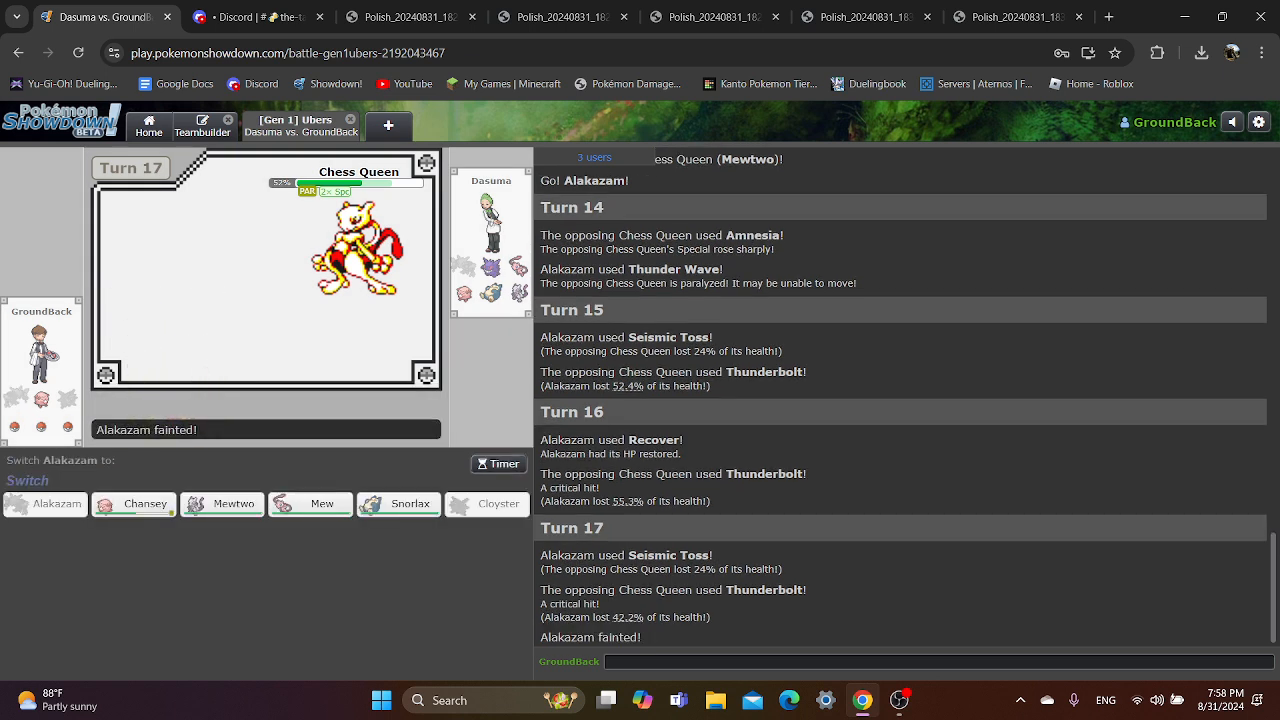
{"action": "left_click", "coordinate": [410, 503]}
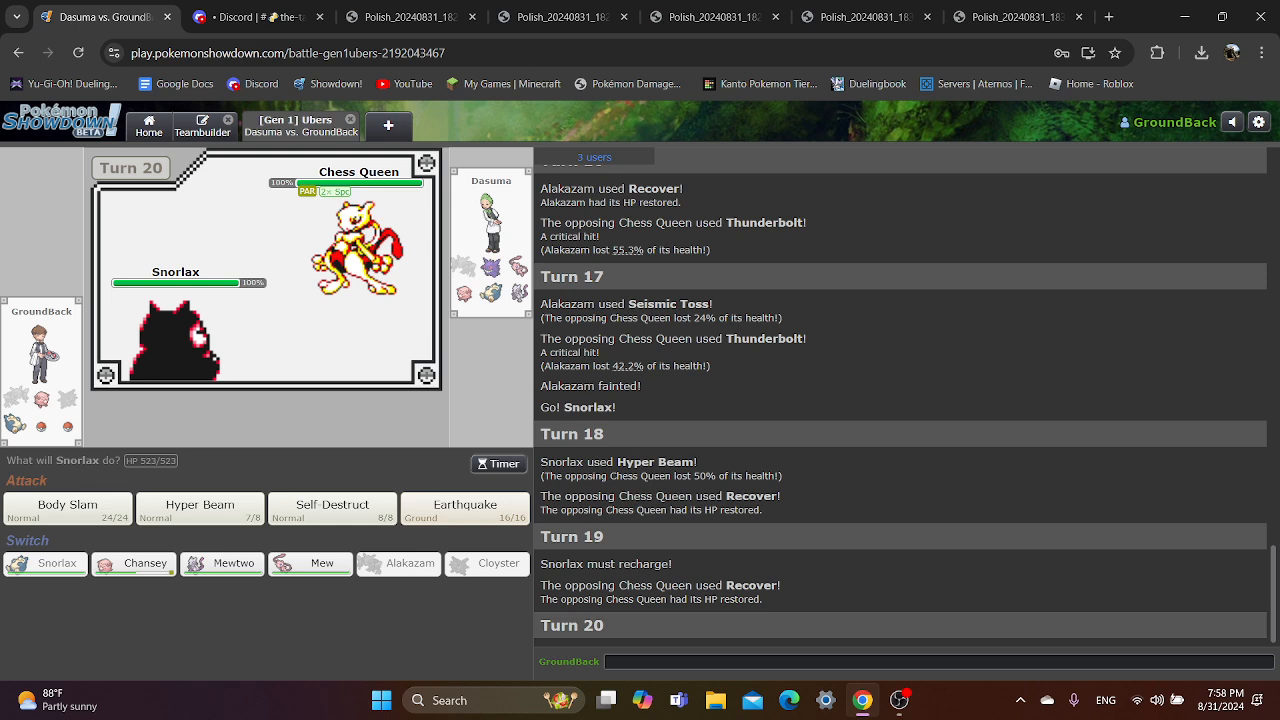
{"action": "left_click", "coordinate": [67, 508]}
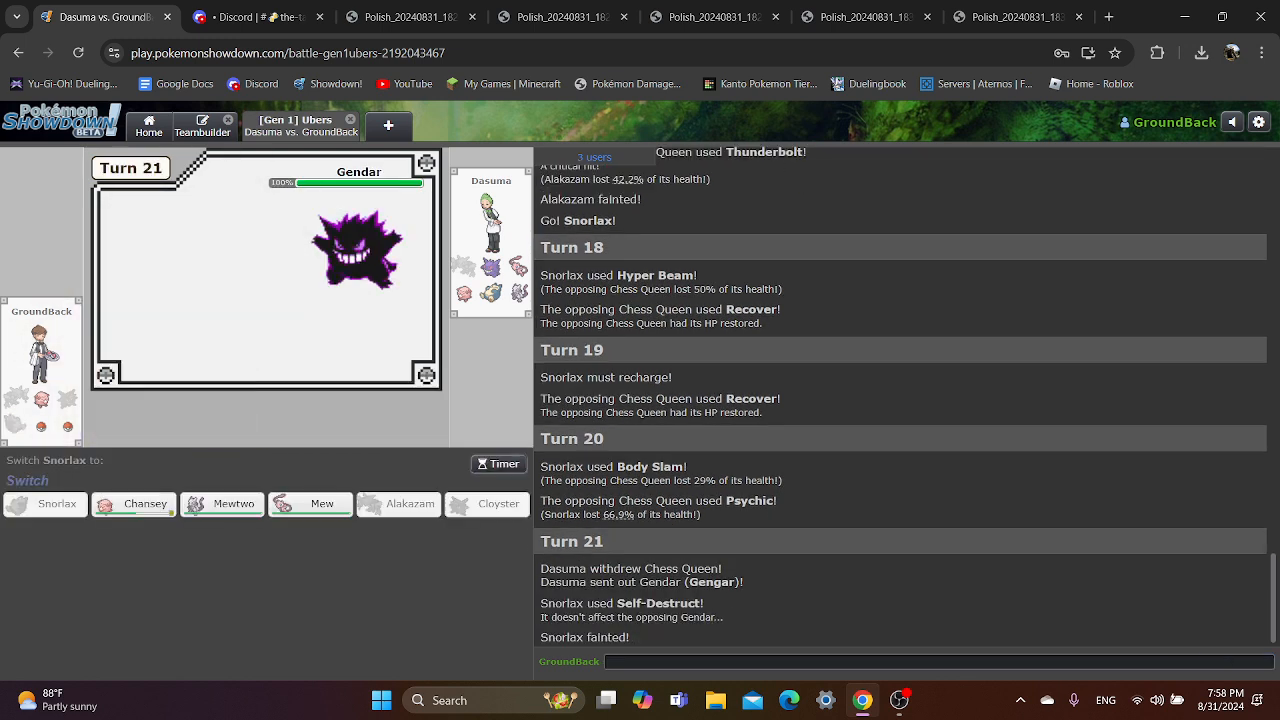
{"action": "left_click", "coordinate": [133, 503]}
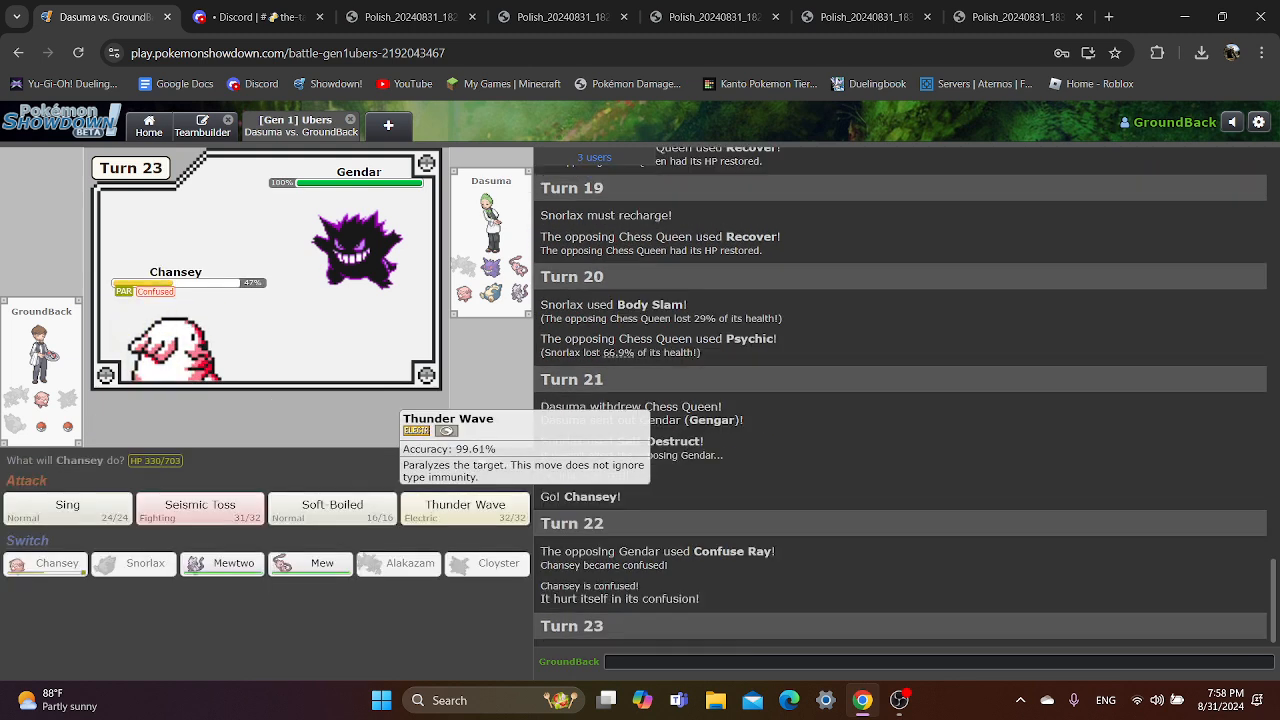
- Use Chansey's Soft-Boiled, then send in Mew after Chansey faints
{"action": "left_click", "coordinate": [332, 508]}
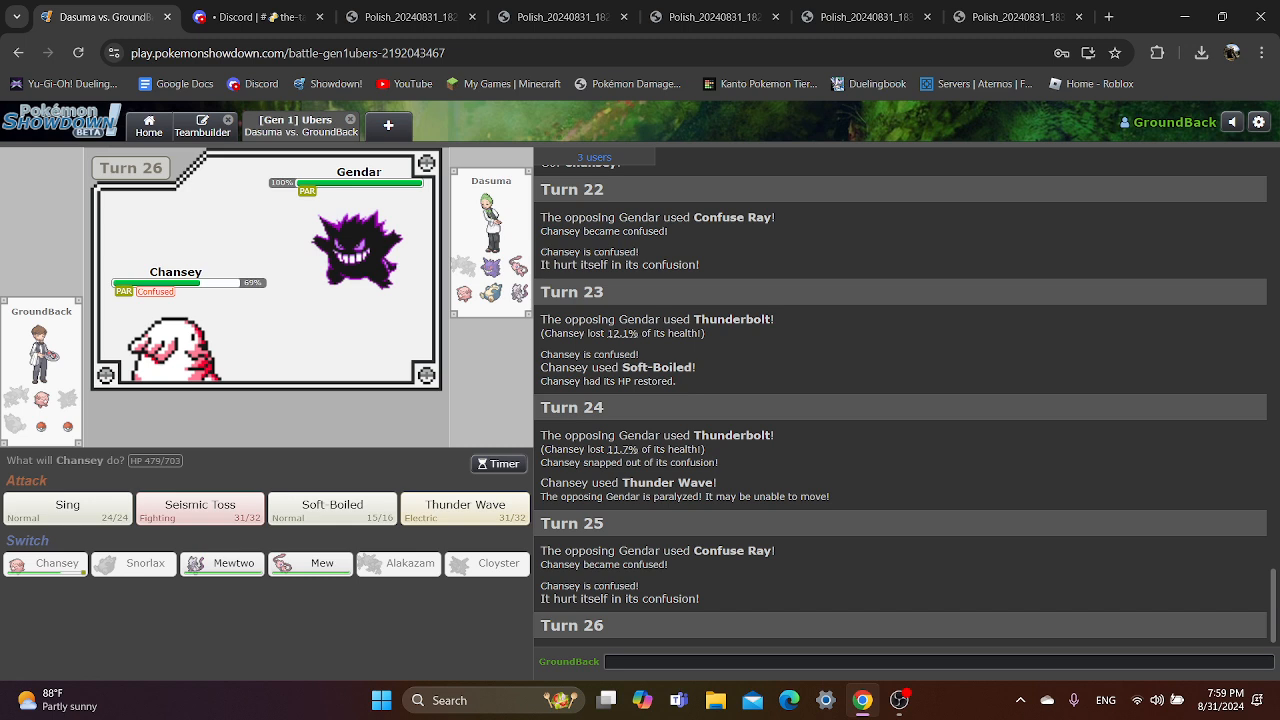
{"action": "mouse_move", "coordinate": [331, 508]}
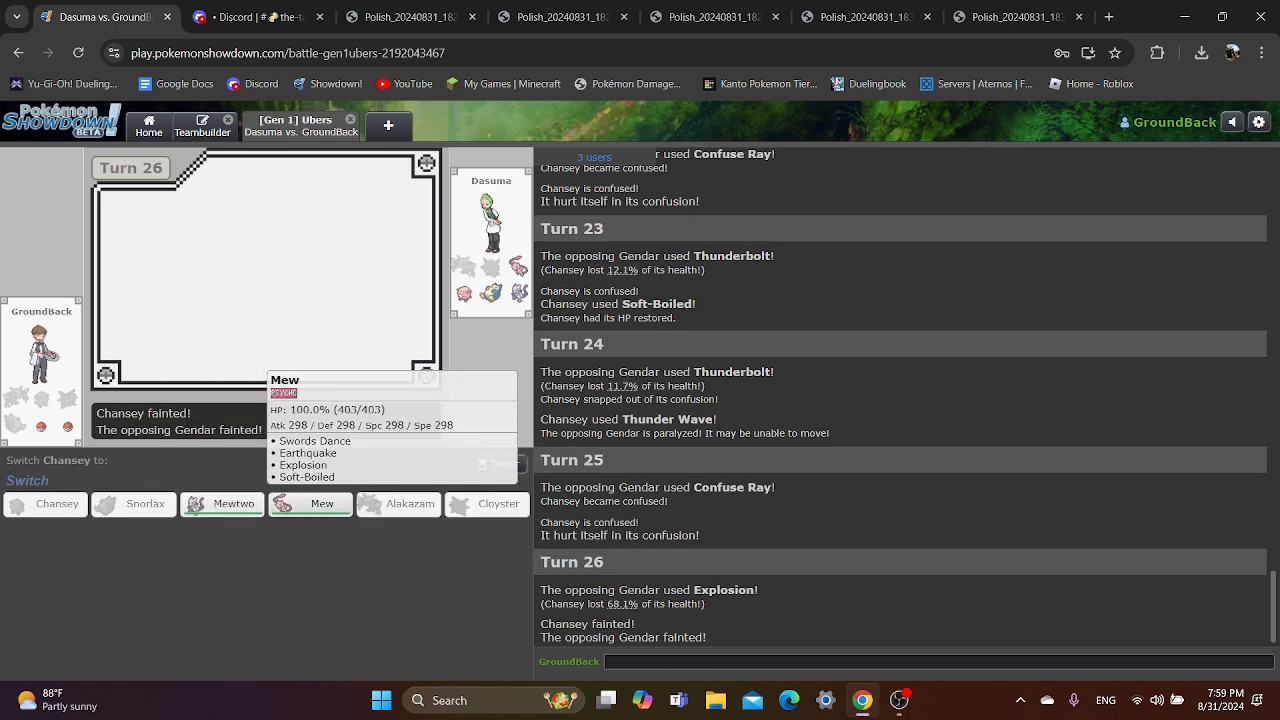
{"action": "left_click", "coordinate": [310, 503]}
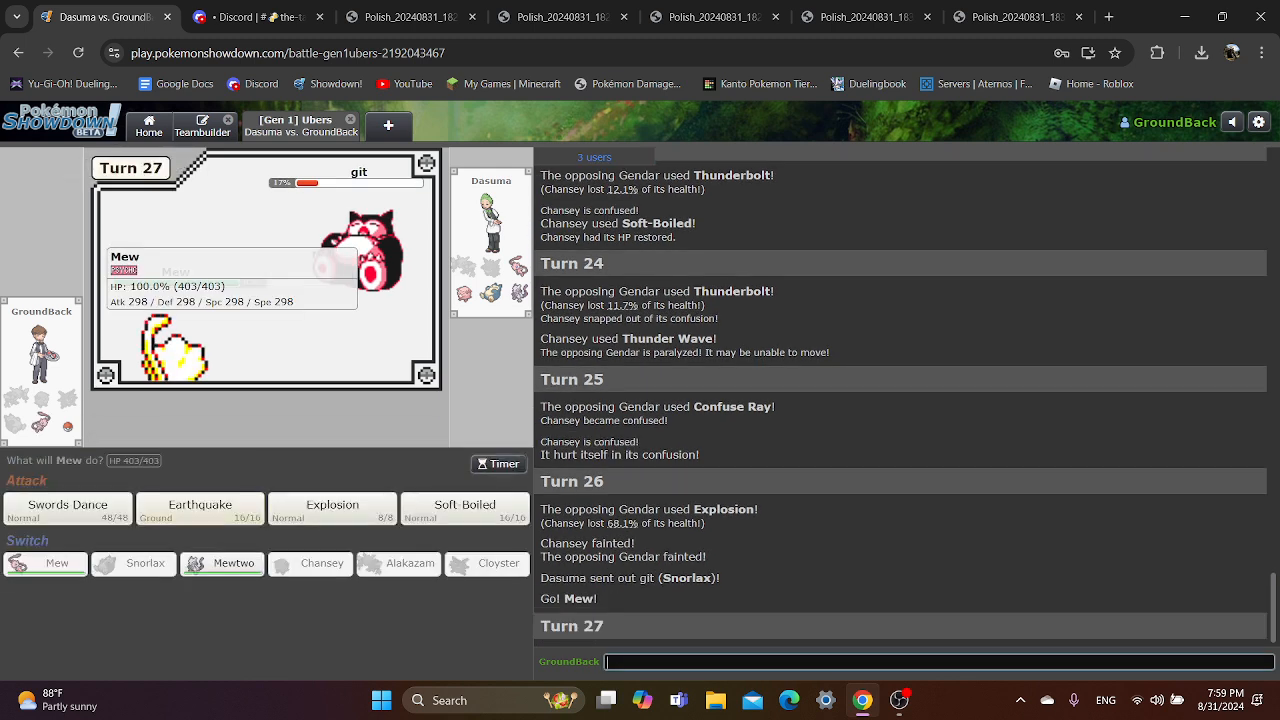
- Have Mew use Earthquake, Swords Dance and Explosion, then switch in Mewtwo
{"action": "left_click", "coordinate": [199, 508]}
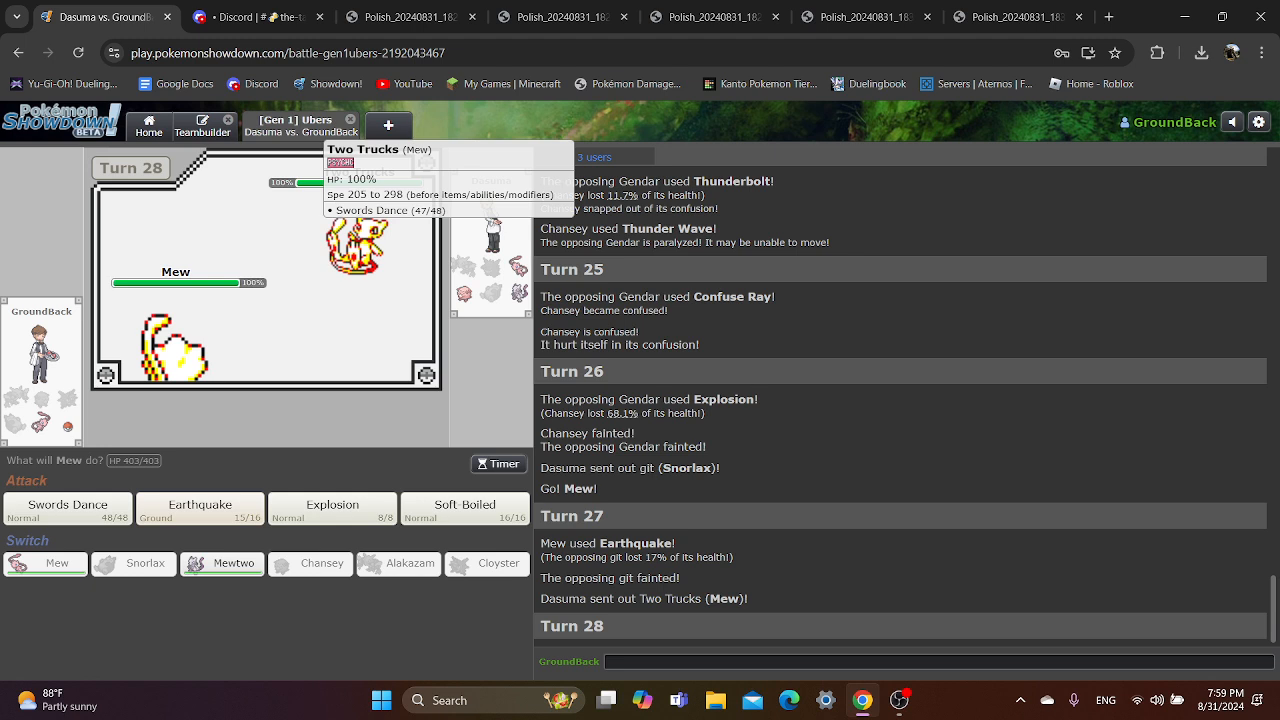
{"action": "left_click", "coordinate": [64, 507]}
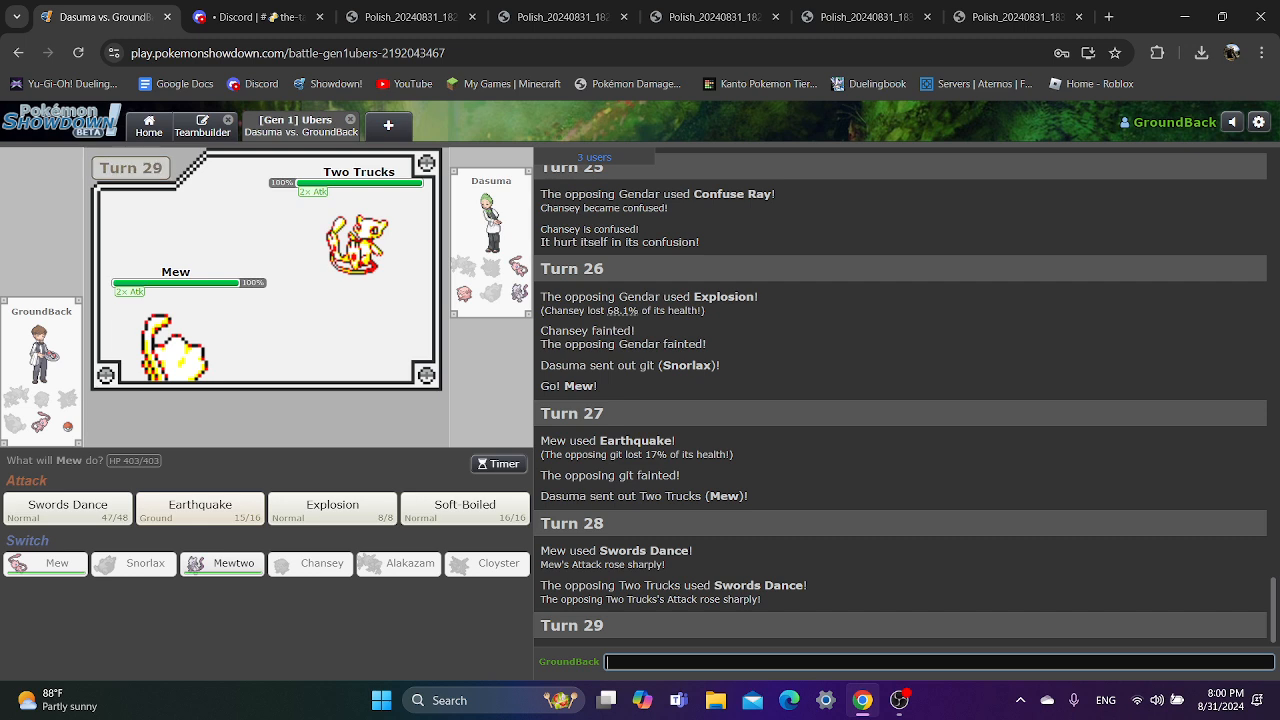
{"action": "mouse_move", "coordinate": [332, 508]}
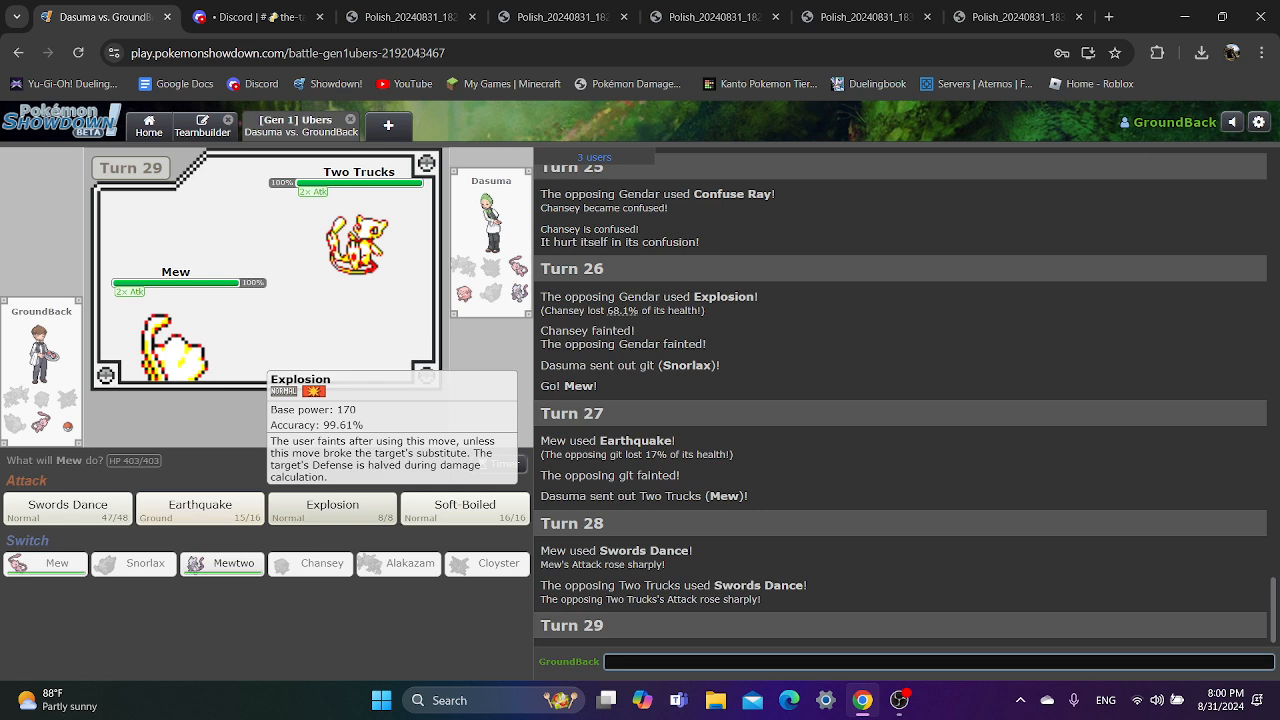
{"action": "left_click", "coordinate": [332, 509]}
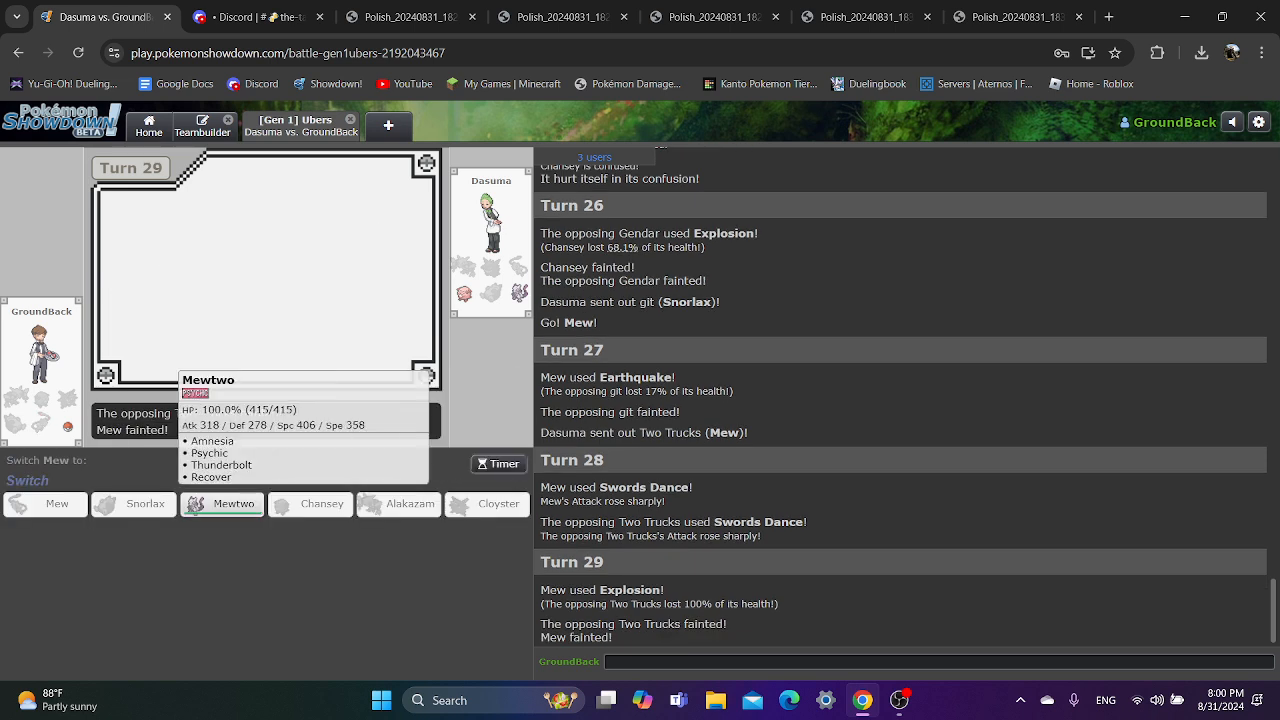
{"action": "left_click", "coordinate": [222, 503]}
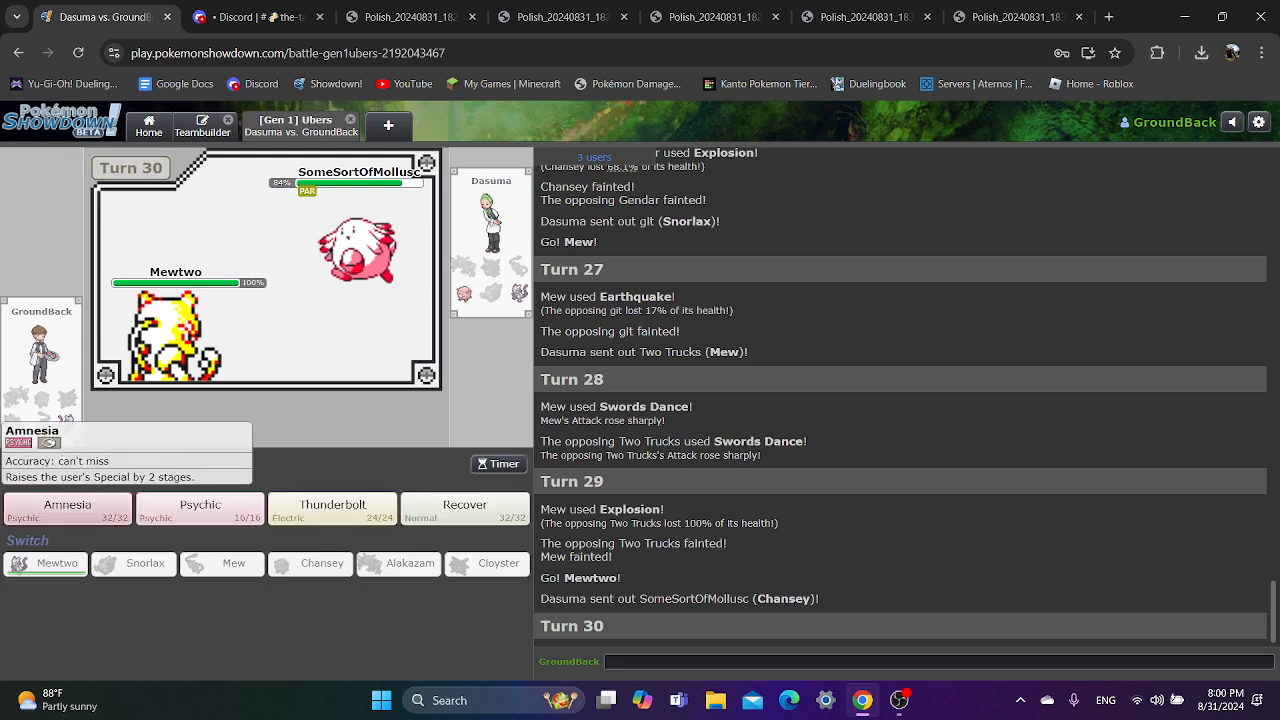
- Boost Mewtwo with Amnesia twice, then Psychic Chansey and Thunderbolt the opposing Mewtwo
{"action": "left_click", "coordinate": [67, 507]}
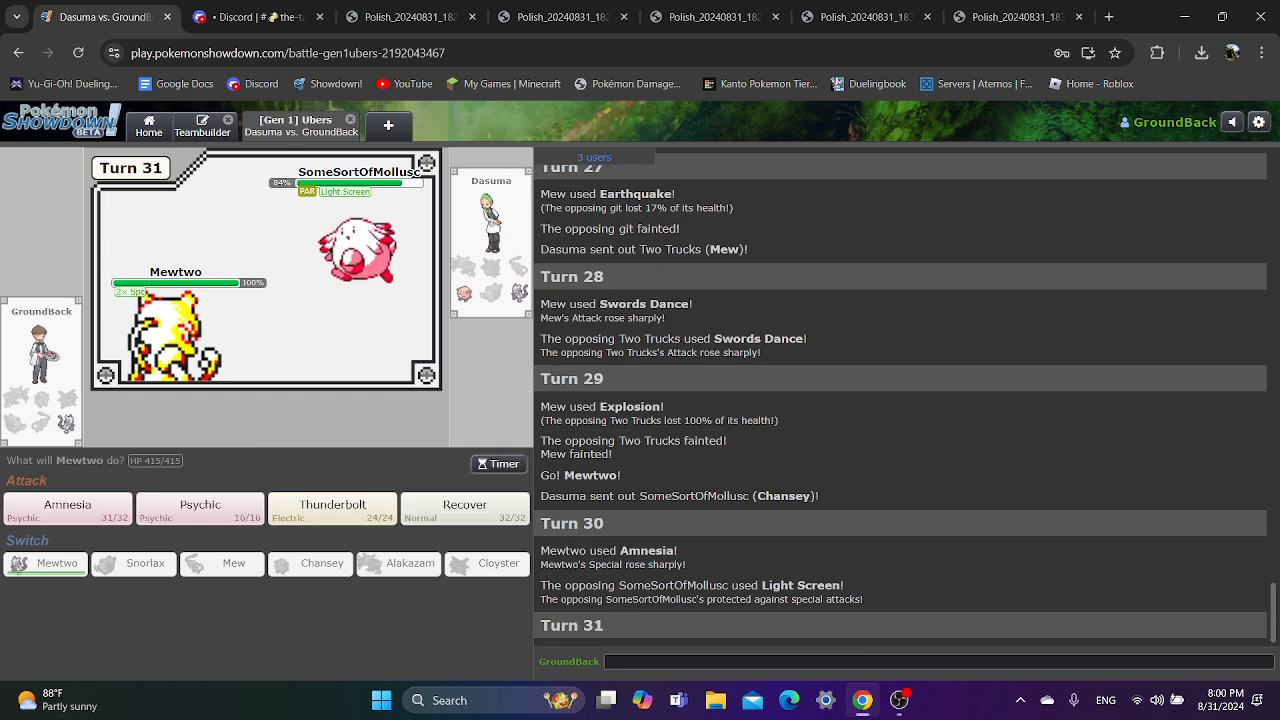
{"action": "left_click", "coordinate": [67, 508]}
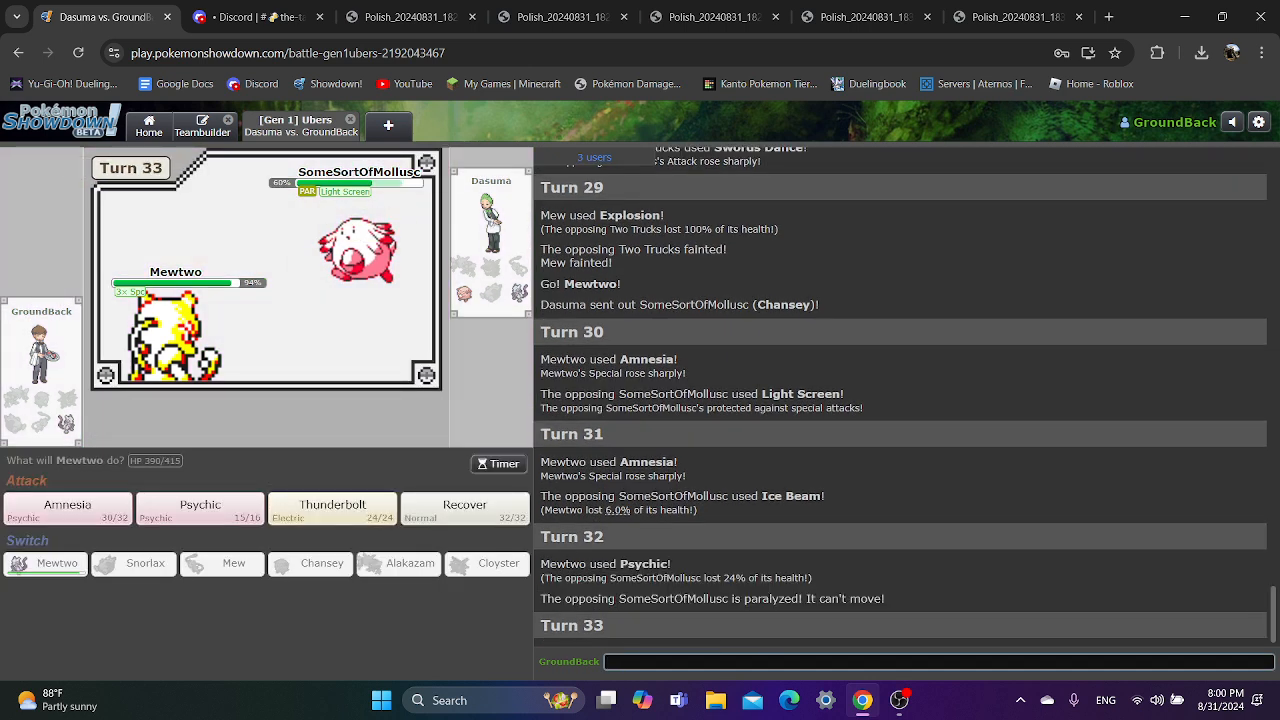
{"action": "left_click", "coordinate": [199, 507]}
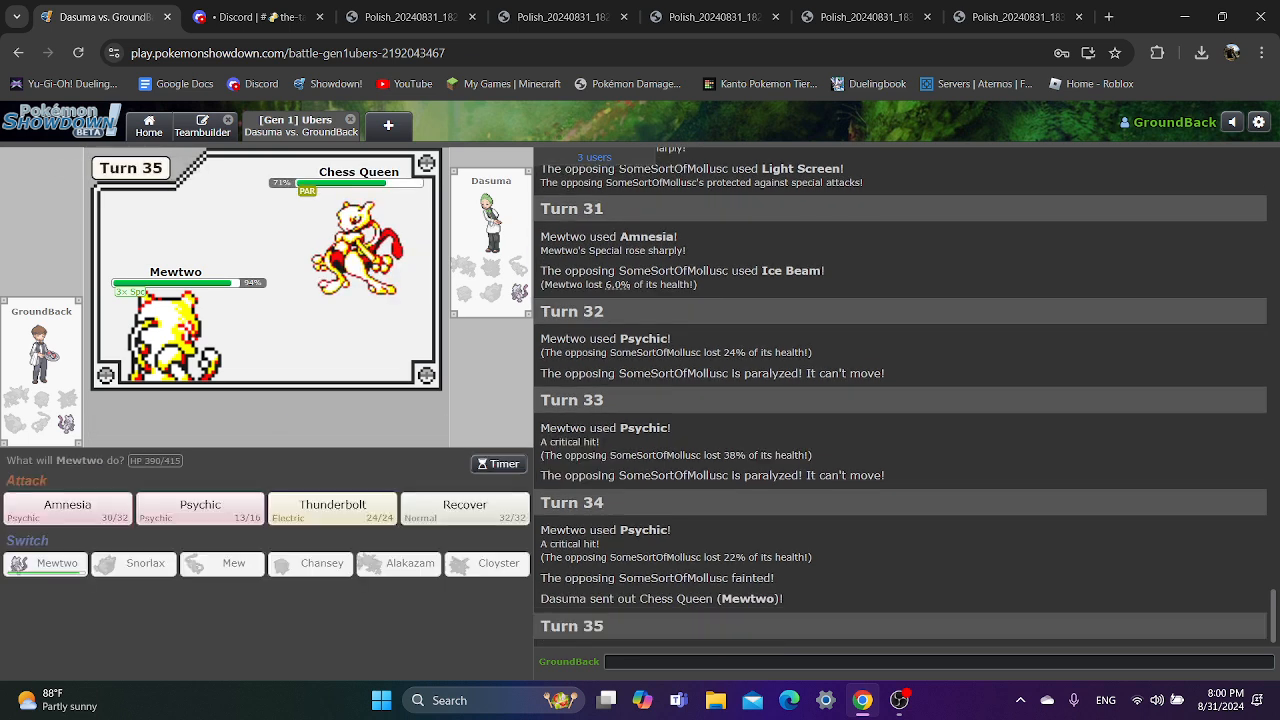
{"action": "left_click", "coordinate": [332, 504]}
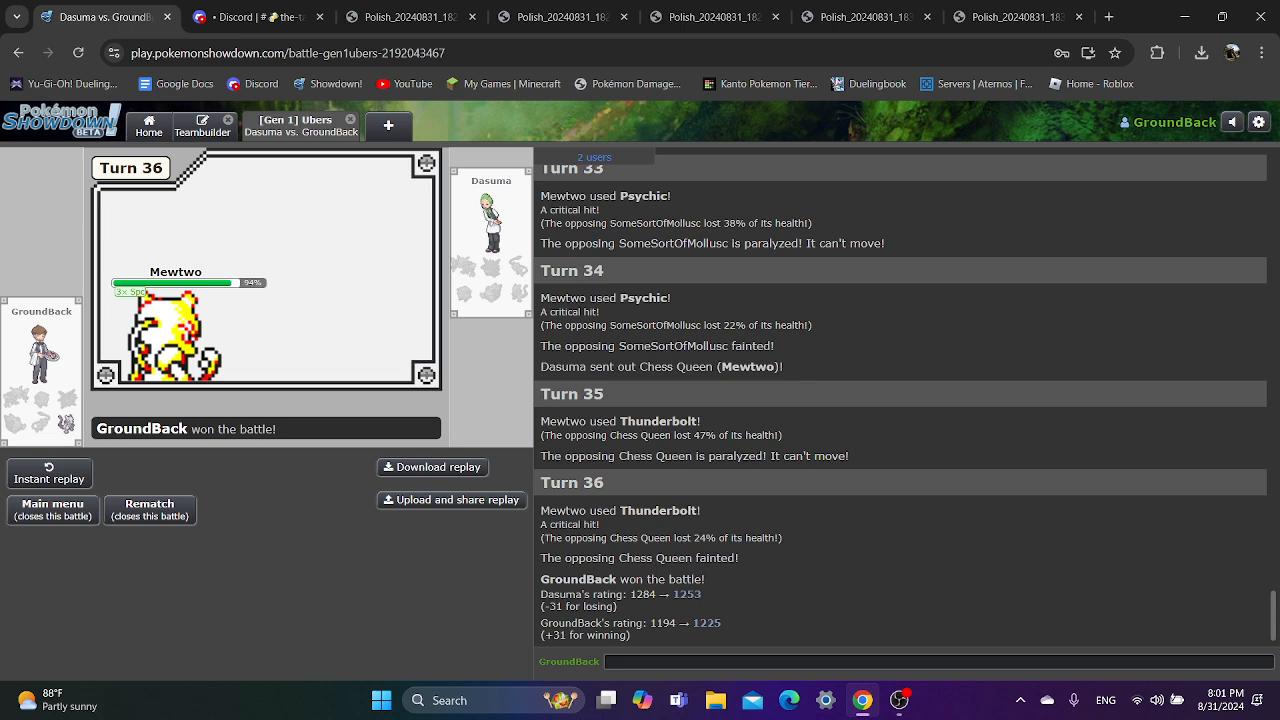
- Close the won battle with the Main menu button
{"action": "left_click", "coordinate": [52, 510]}
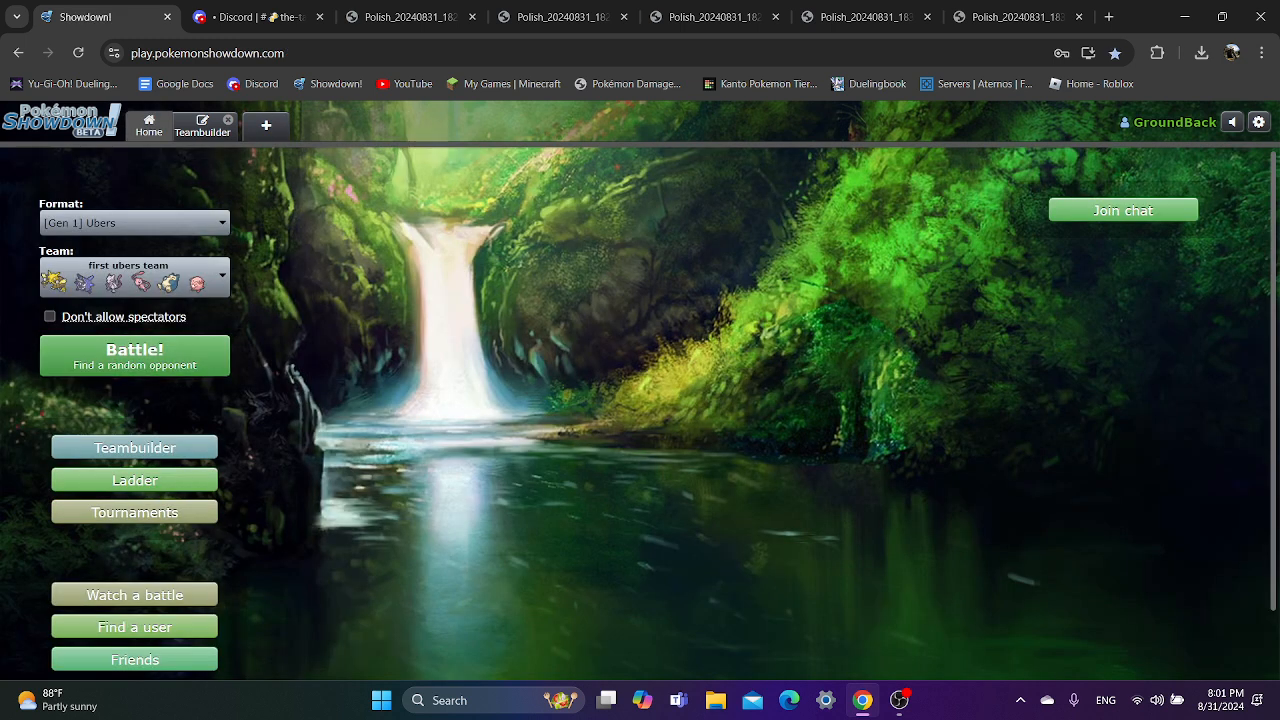
- Search for a rated Gen 1 Ubers match using the first ubers team
{"action": "left_click", "coordinate": [134, 355]}
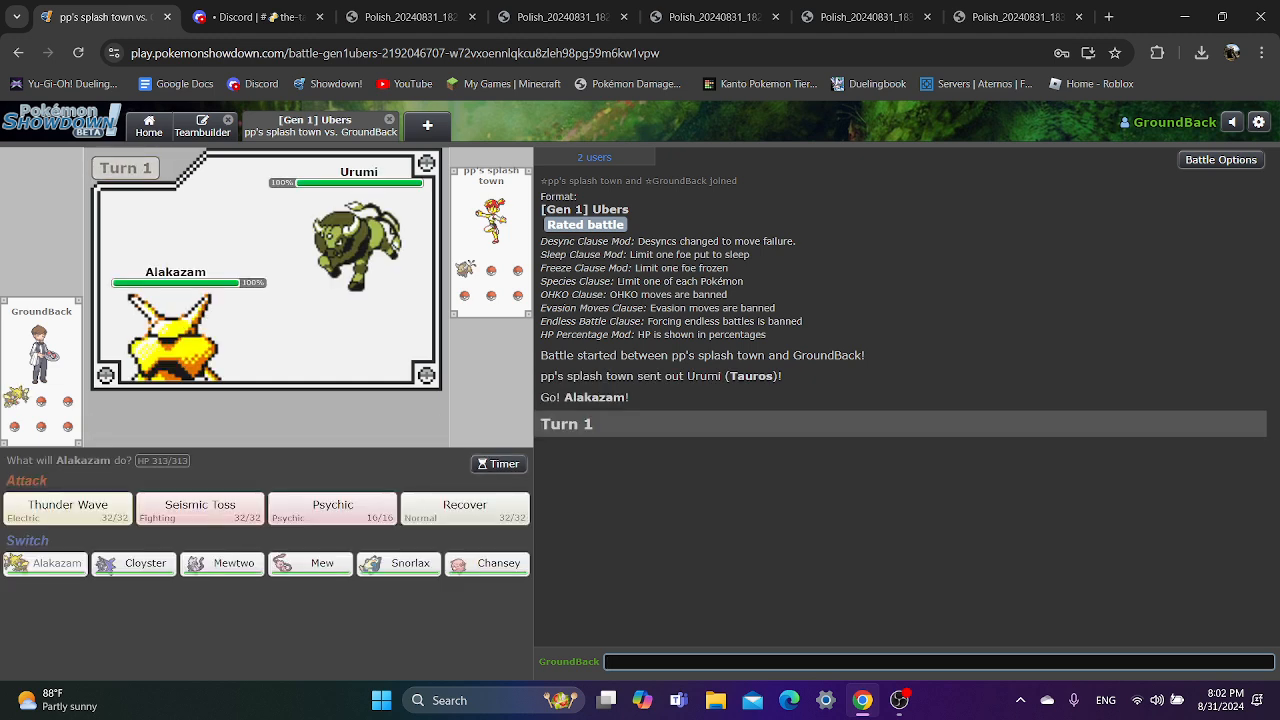
- Switch Alakazam to Cloyster, then to Chansey, and Seismic Toss the sleeping Mewtwo
{"action": "left_click", "coordinate": [133, 563]}
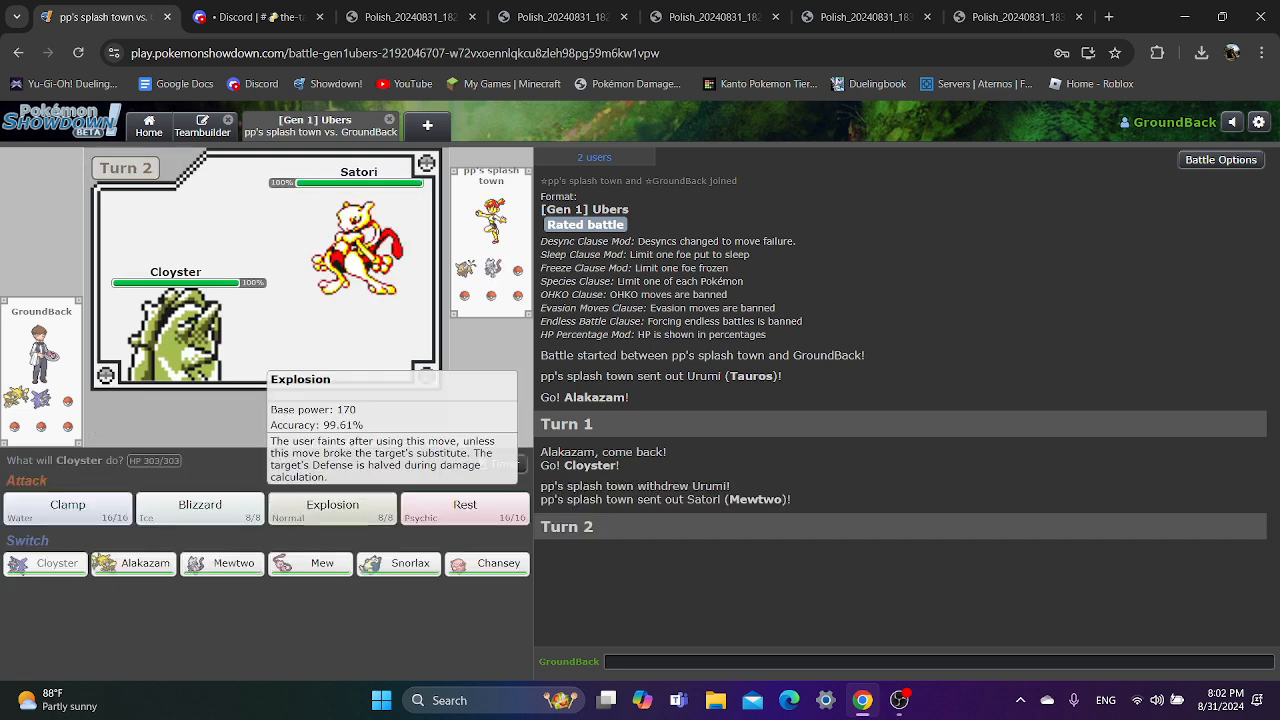
{"action": "left_click", "coordinate": [486, 563]}
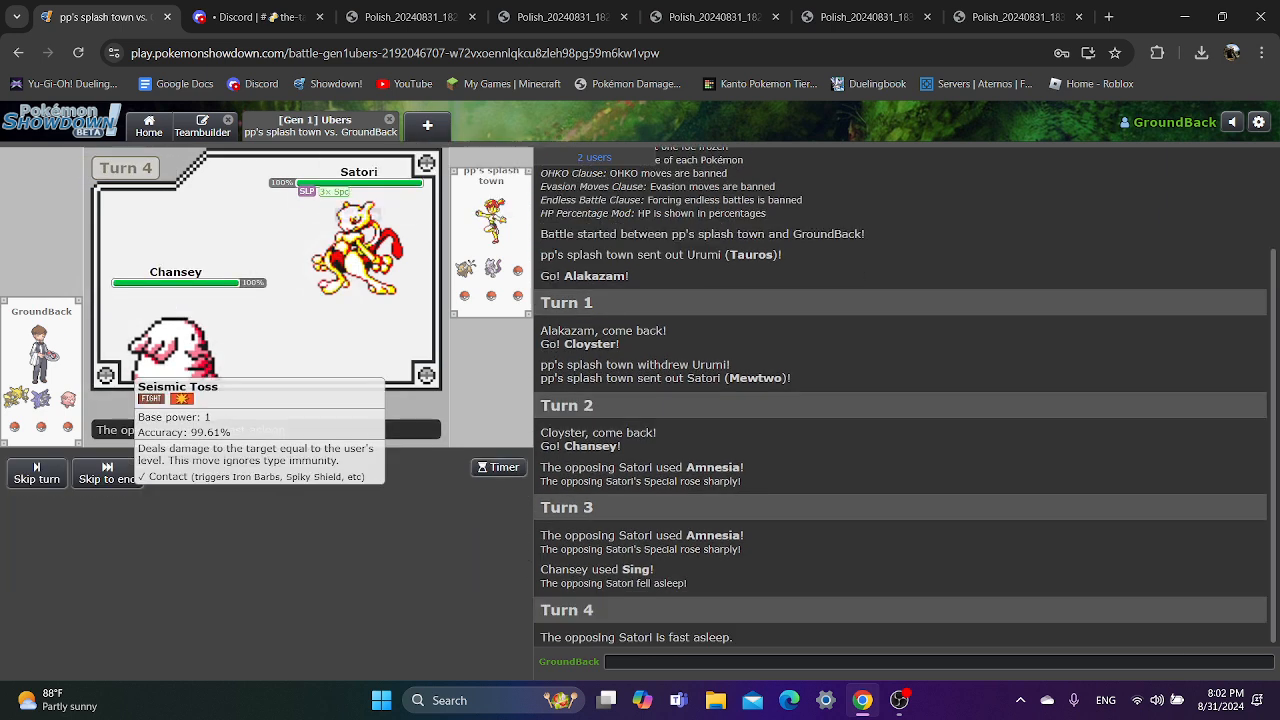
{"action": "left_click", "coordinate": [177, 398]}
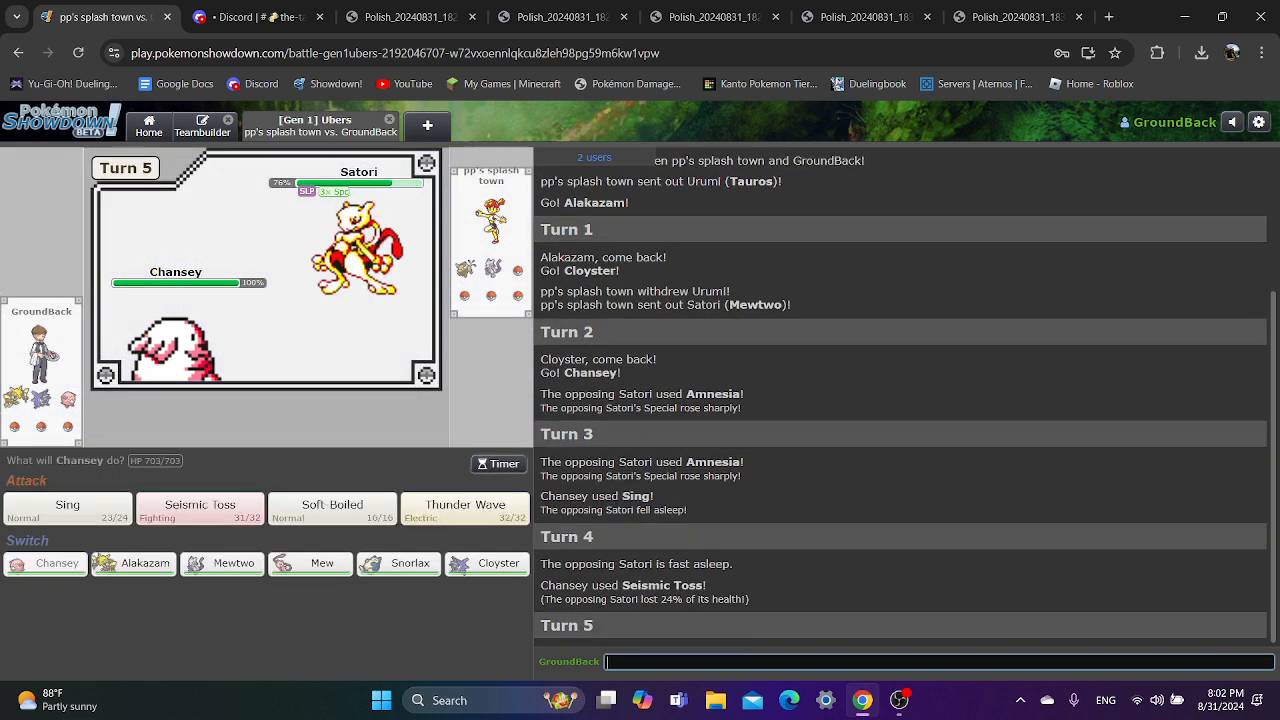
{"action": "mouse_move", "coordinate": [199, 507]}
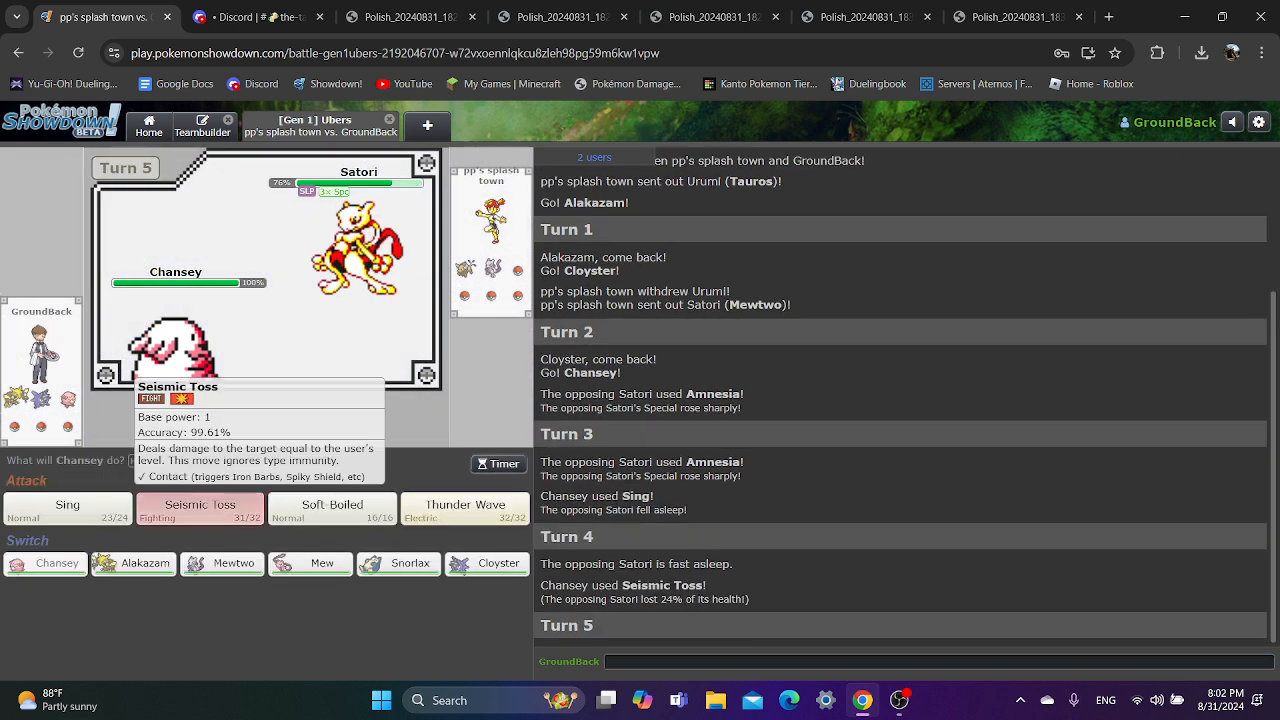
{"action": "left_click", "coordinate": [198, 505]}
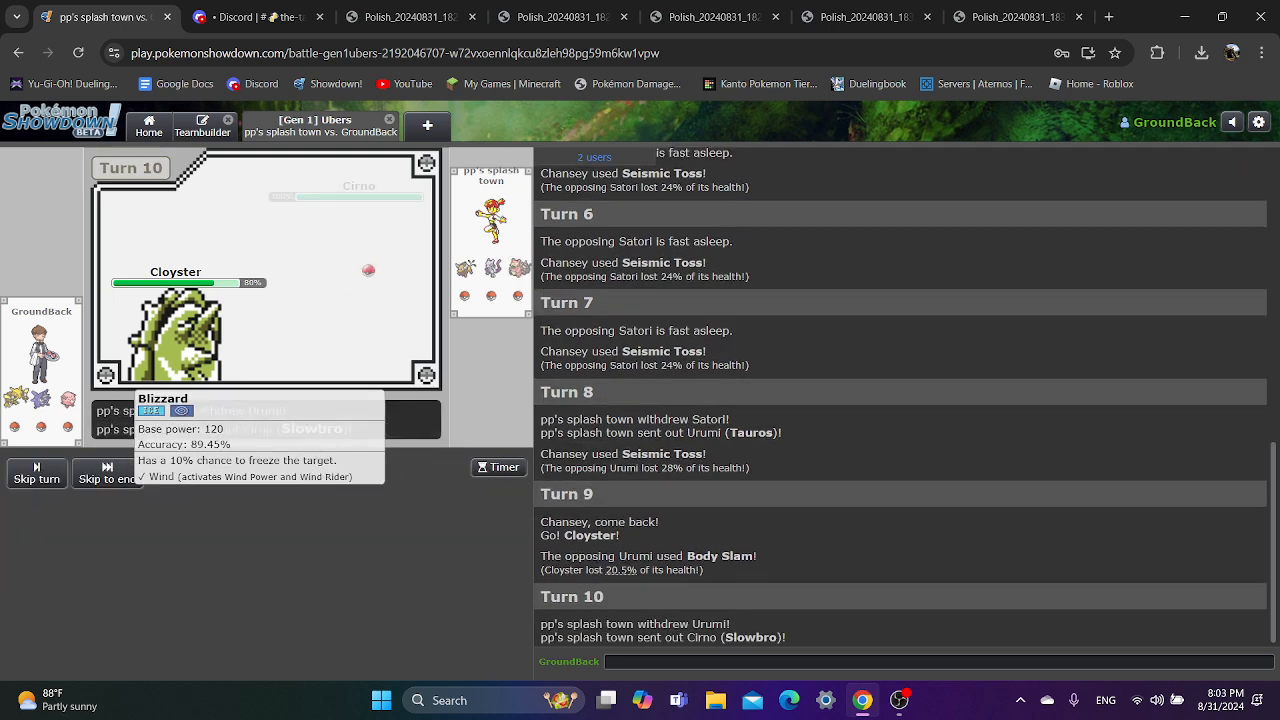
- Pick Cloyster's attack against Slowbro, then switch to Alakazam and Psychic Snorlax
{"action": "left_click", "coordinate": [162, 410]}
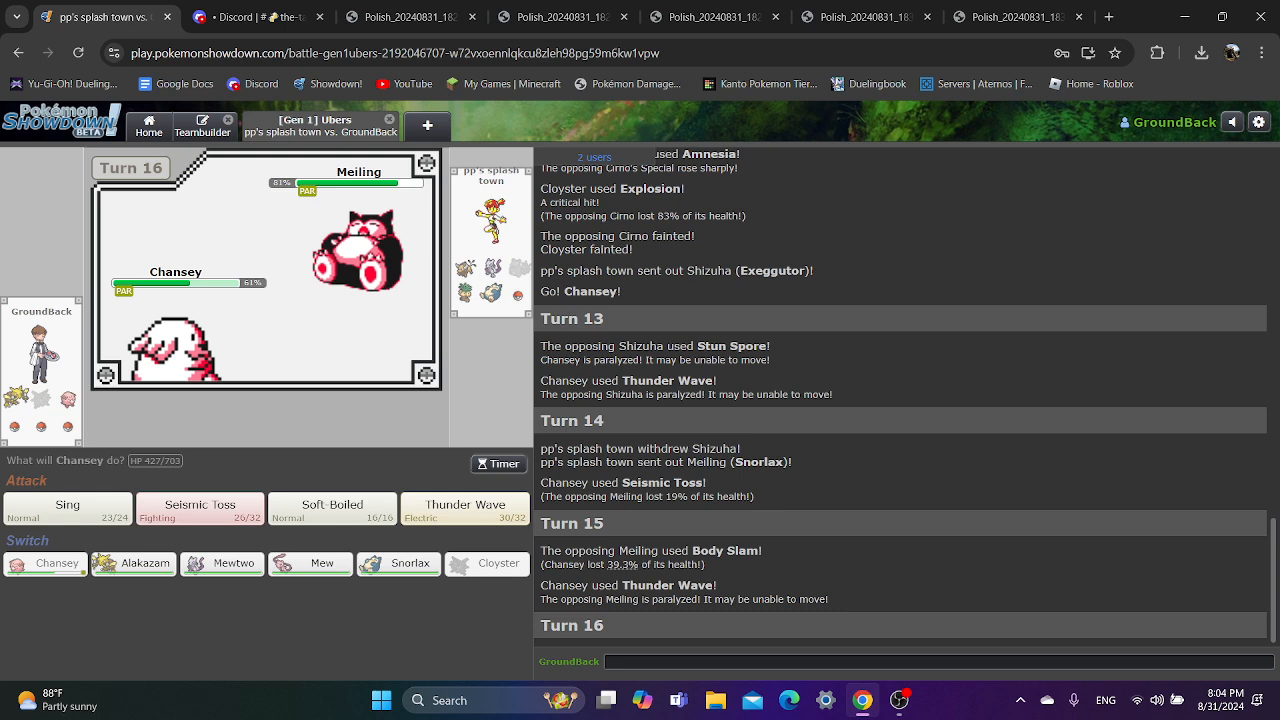
{"action": "left_click", "coordinate": [132, 563]}
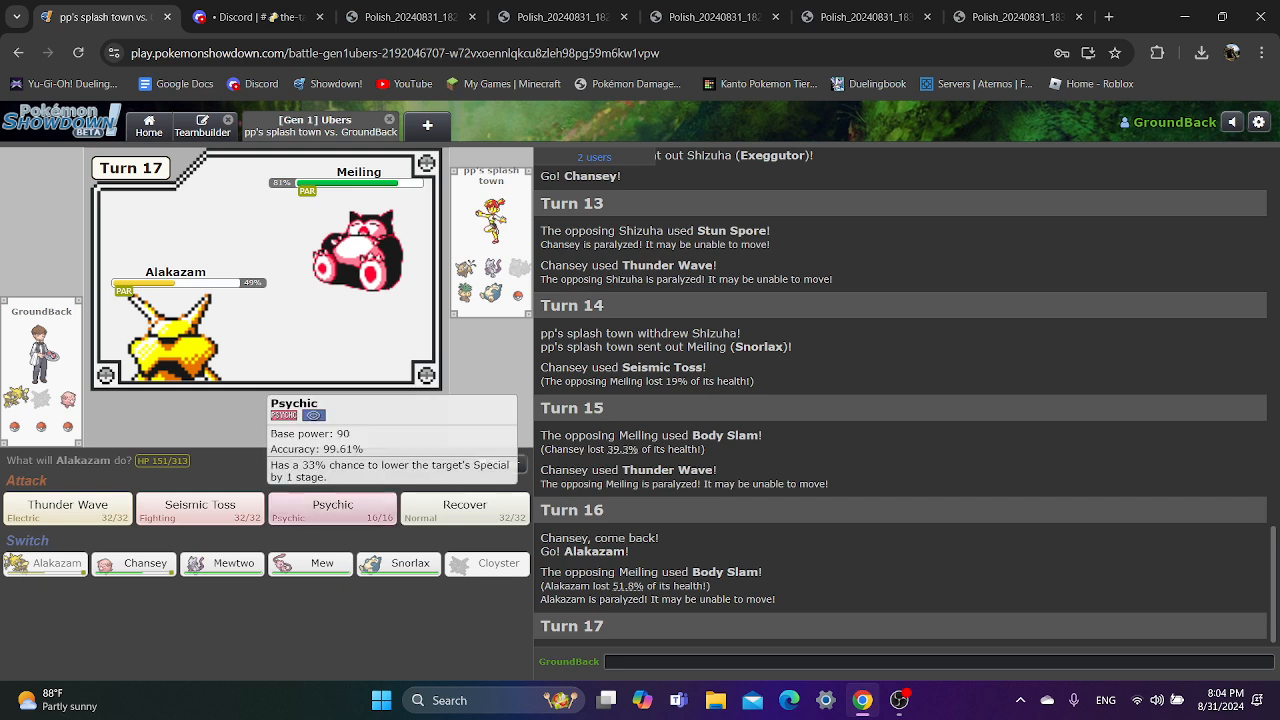
{"action": "left_click", "coordinate": [333, 508]}
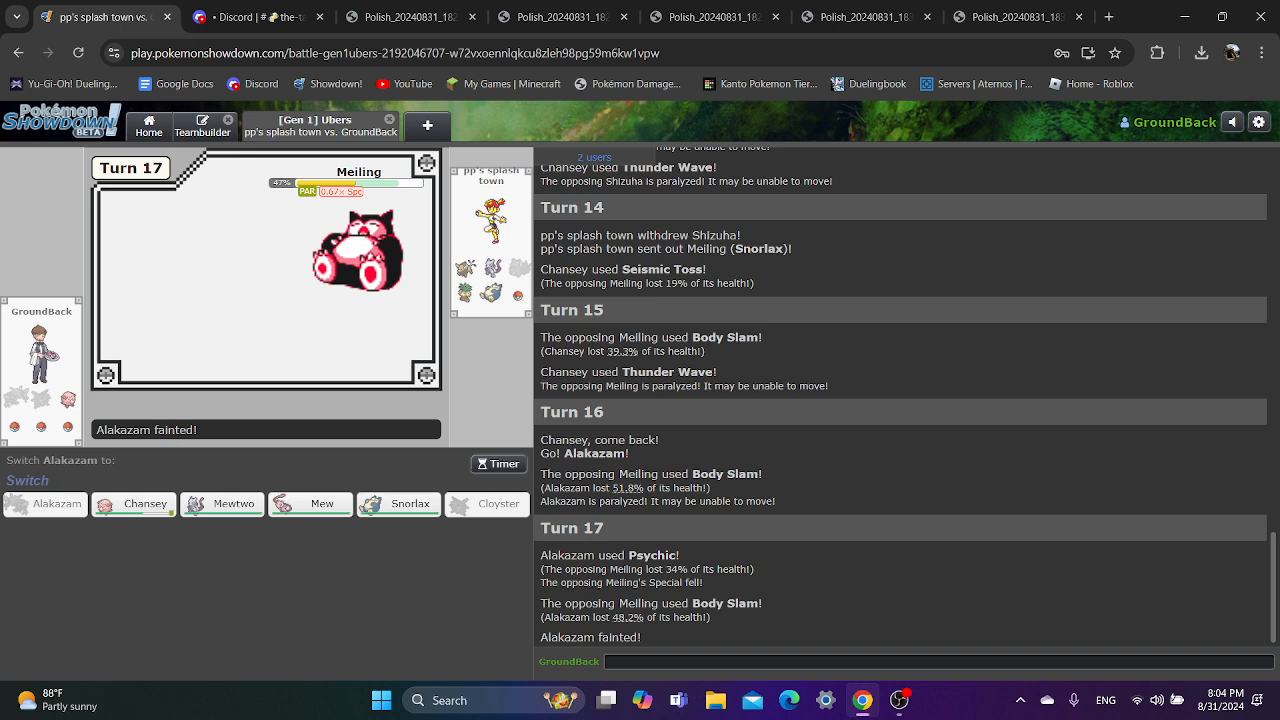
- Send Snorlax in for Alakazam and Body Slam the opposing Mew twice
{"action": "left_click", "coordinate": [398, 503]}
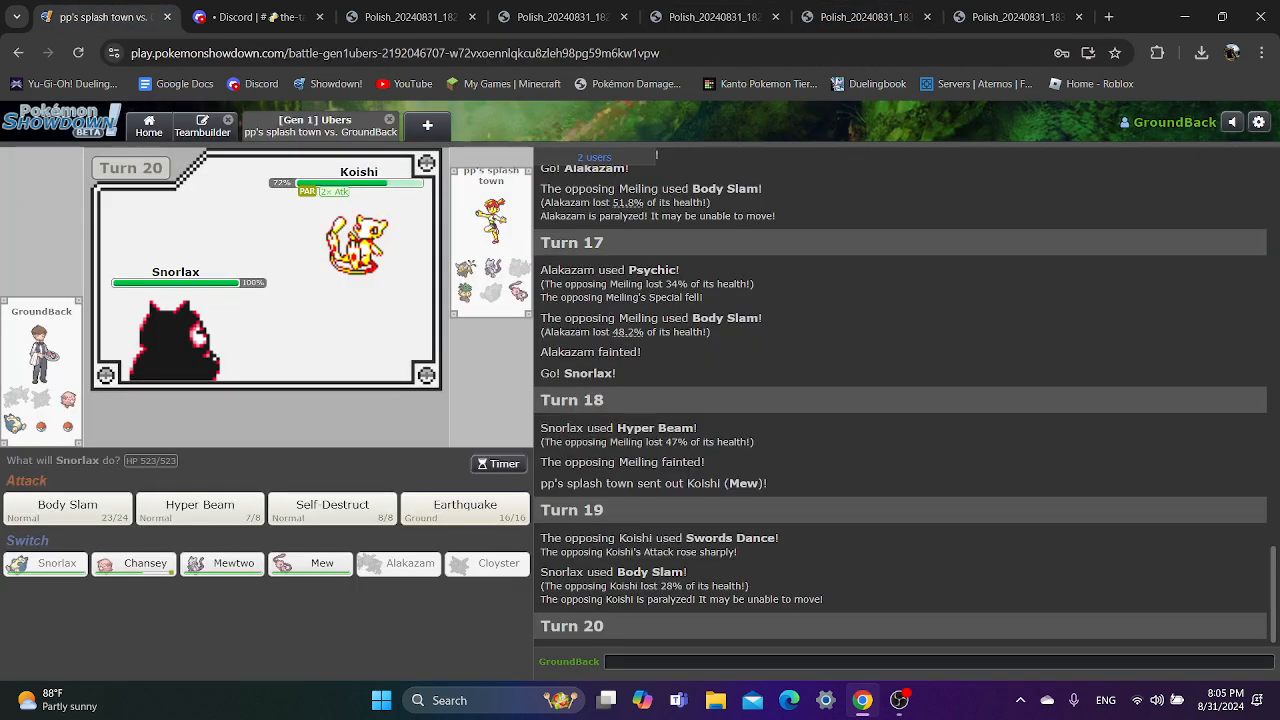
{"action": "left_click", "coordinate": [67, 510]}
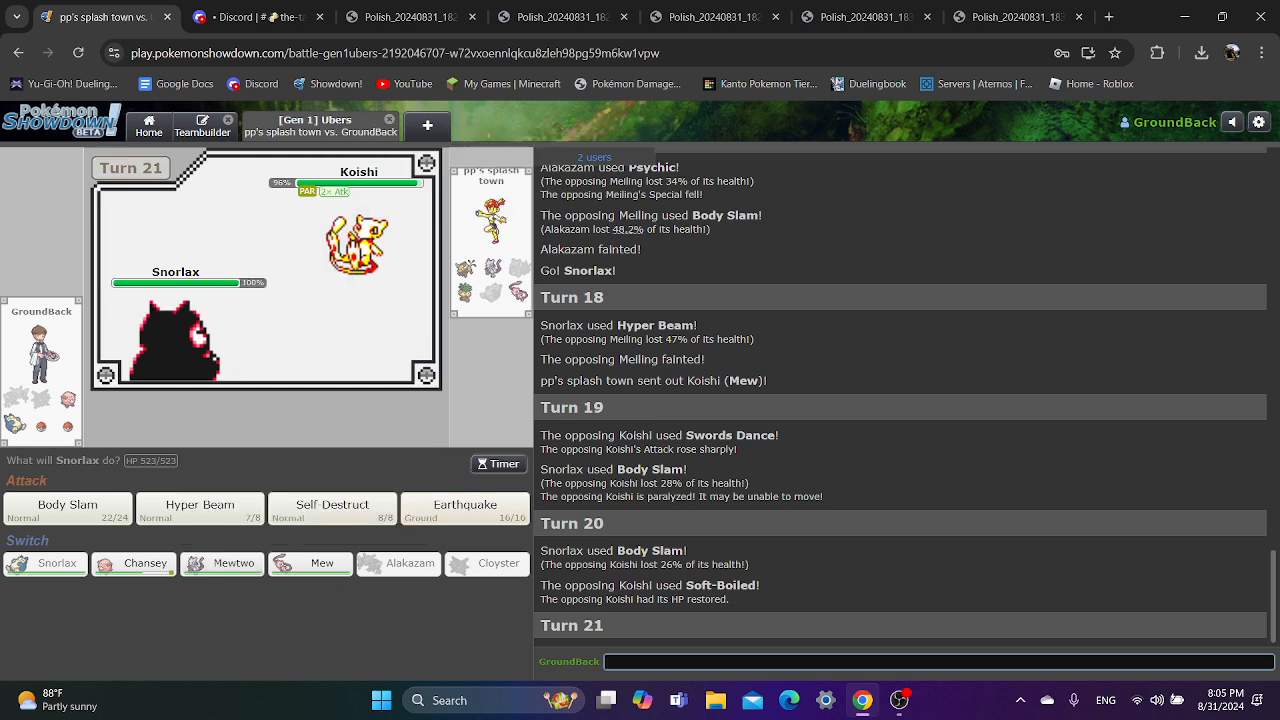
{"action": "left_click", "coordinate": [67, 508]}
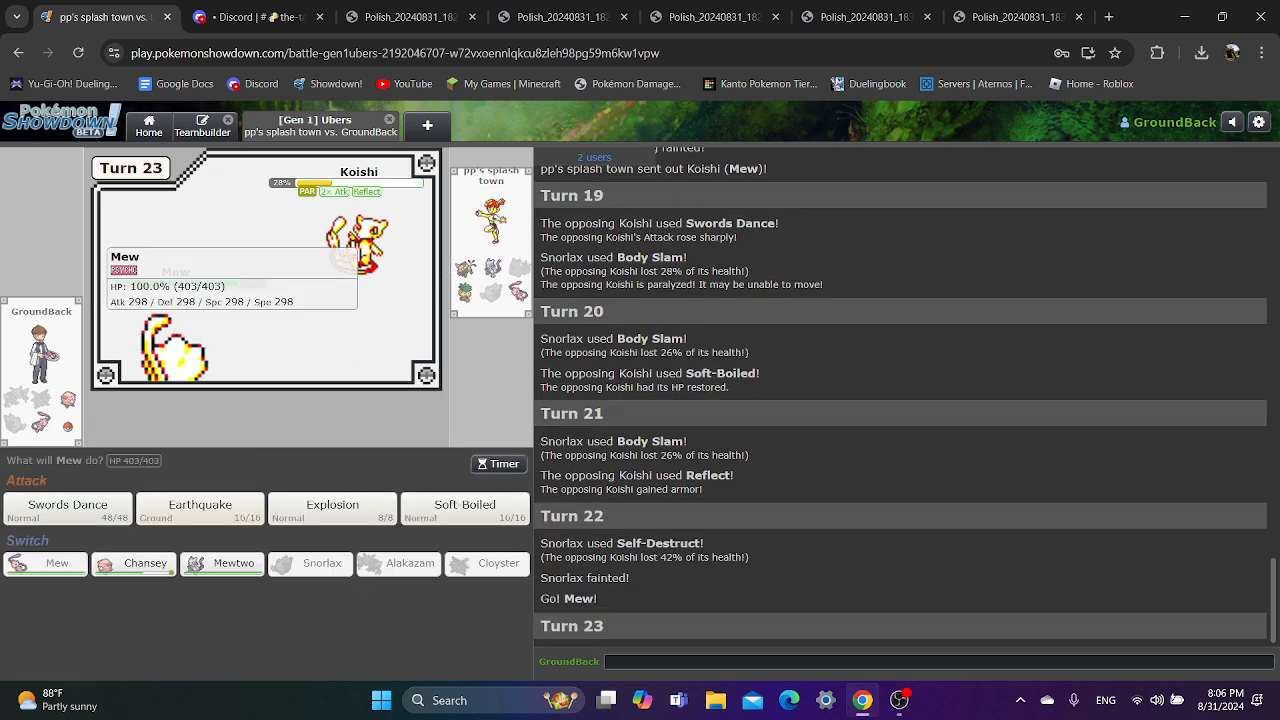
- Have Mew use Swords Dance, Earthquake Koishi, then Explosion to take both Mews down
{"action": "left_click", "coordinate": [67, 508]}
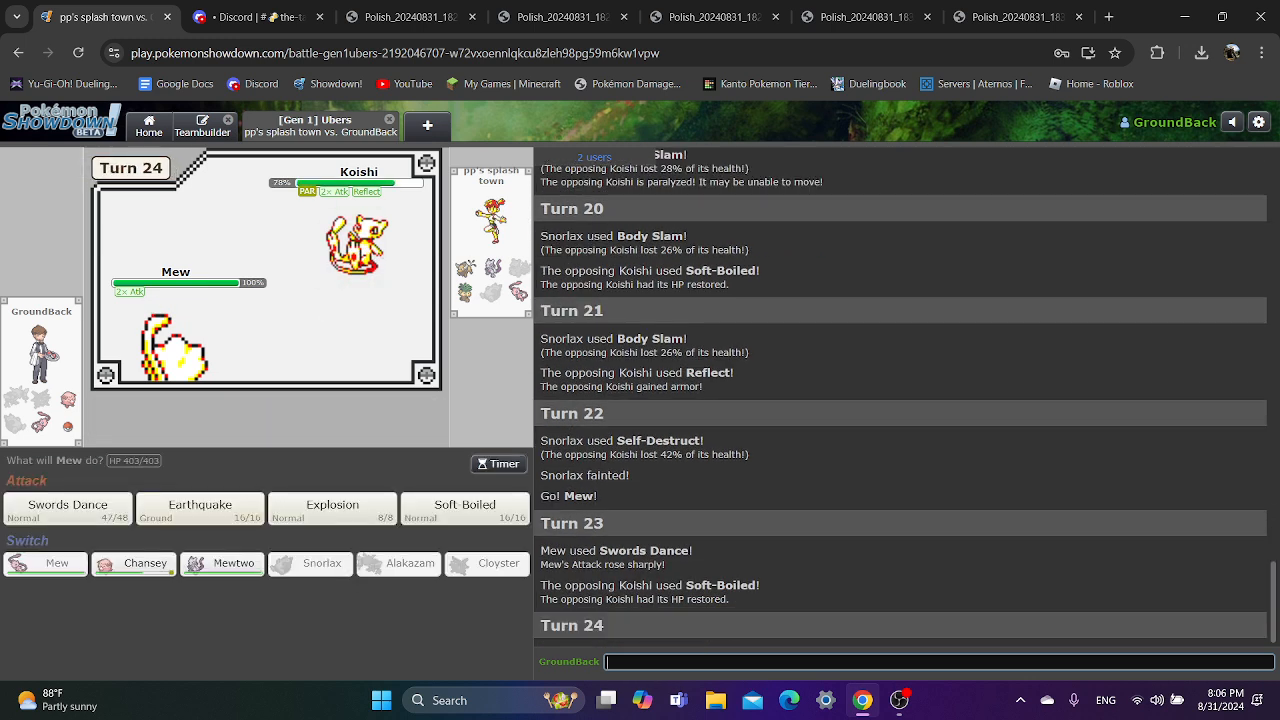
{"action": "left_click", "coordinate": [199, 508]}
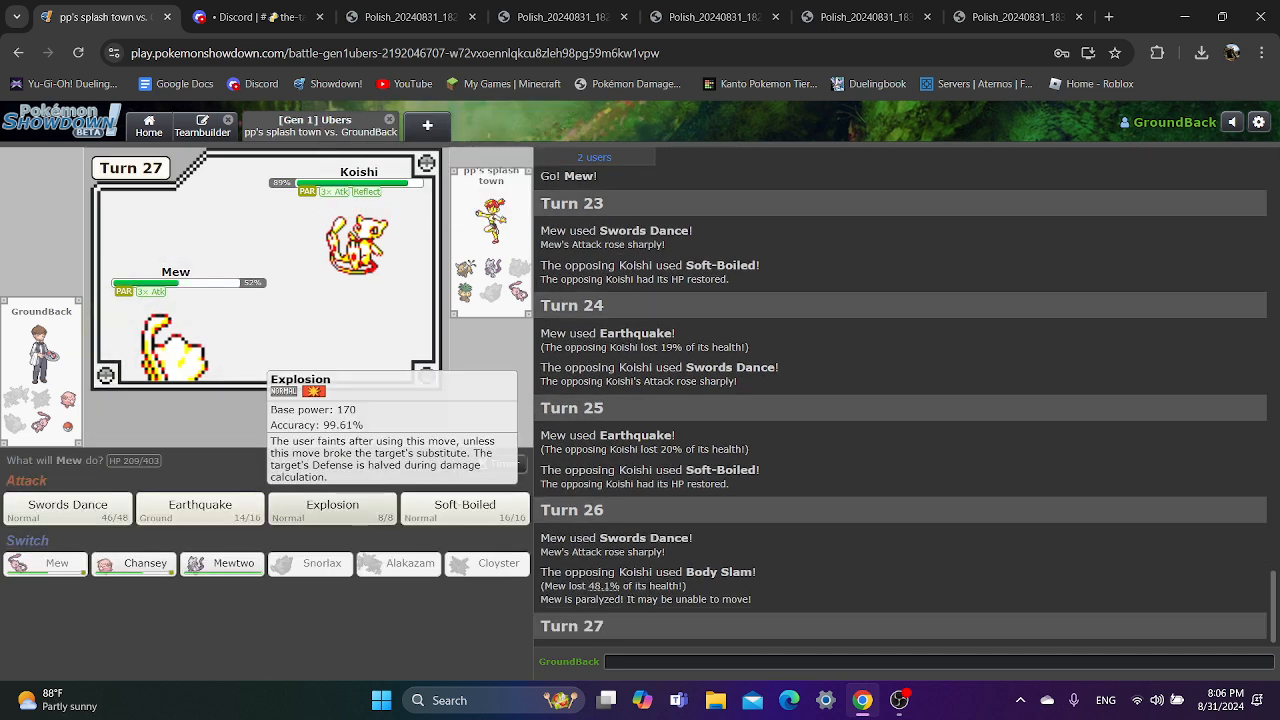
{"action": "left_click", "coordinate": [331, 510]}
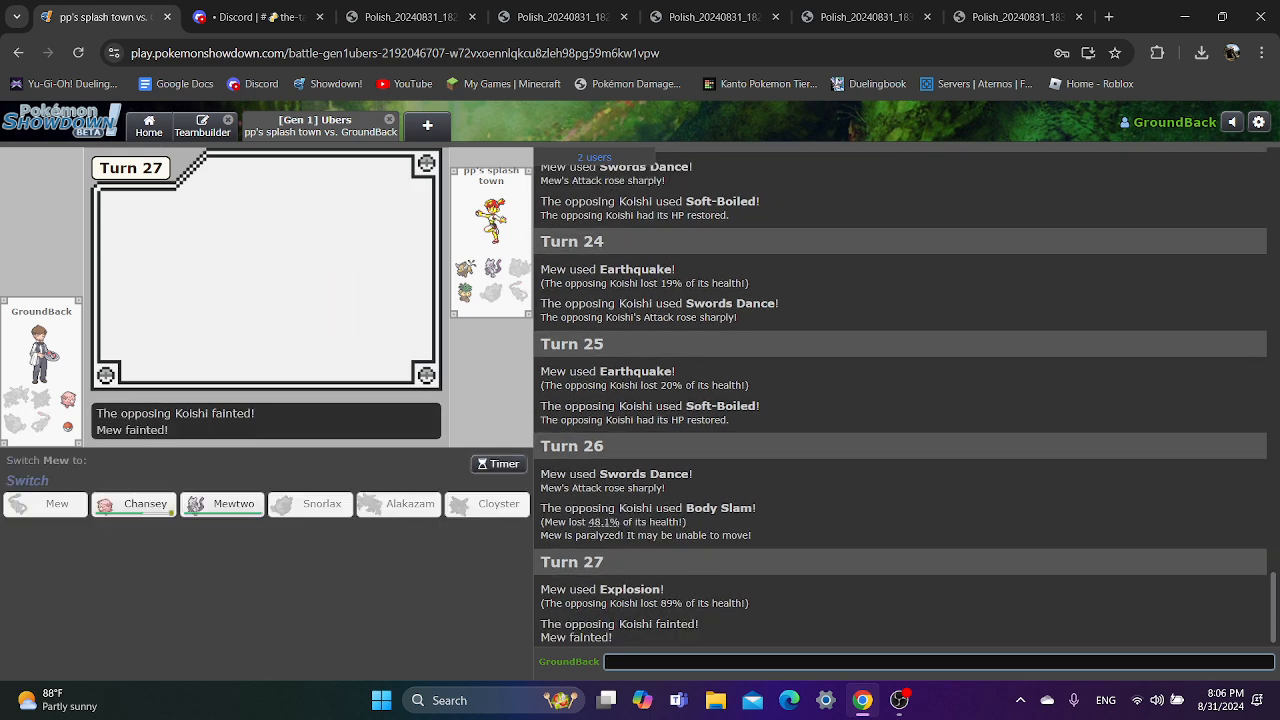
{"action": "mouse_move", "coordinate": [133, 503]}
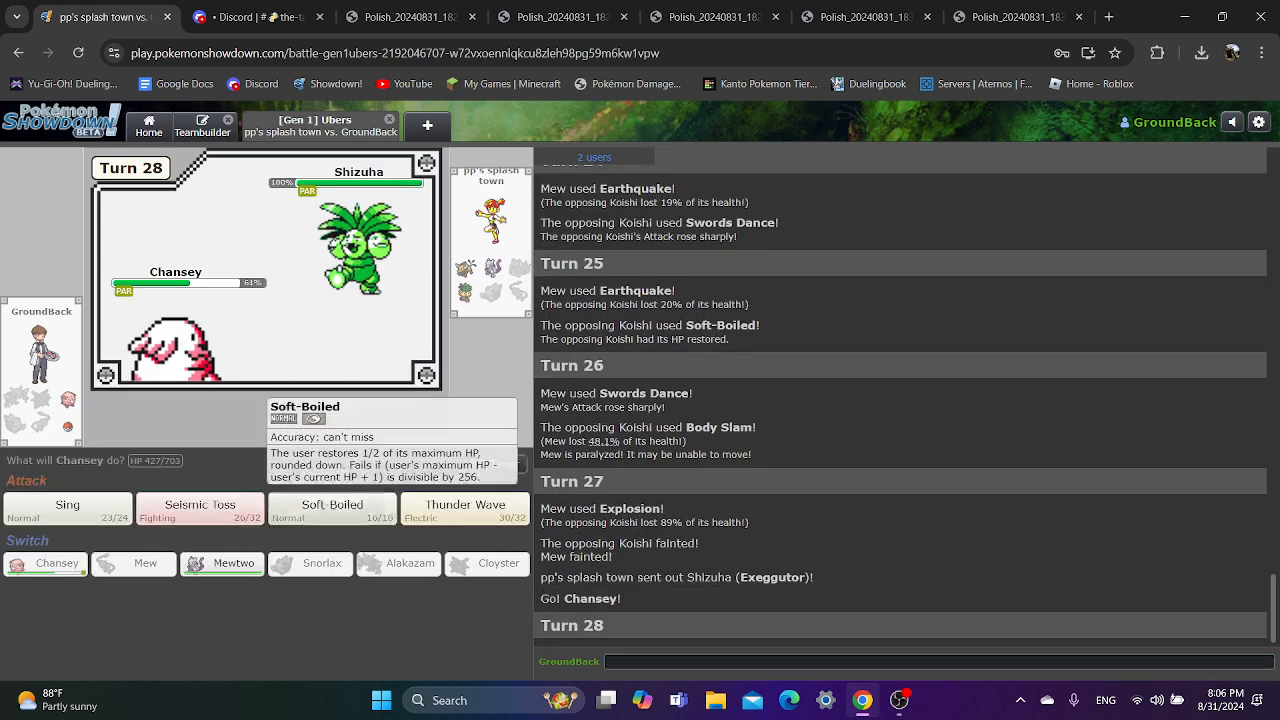
- Use Chansey's Soft-Boiled, replace it with Mewtwo using Psychic, then confirm forfeiting the battle
{"action": "left_click", "coordinate": [332, 507]}
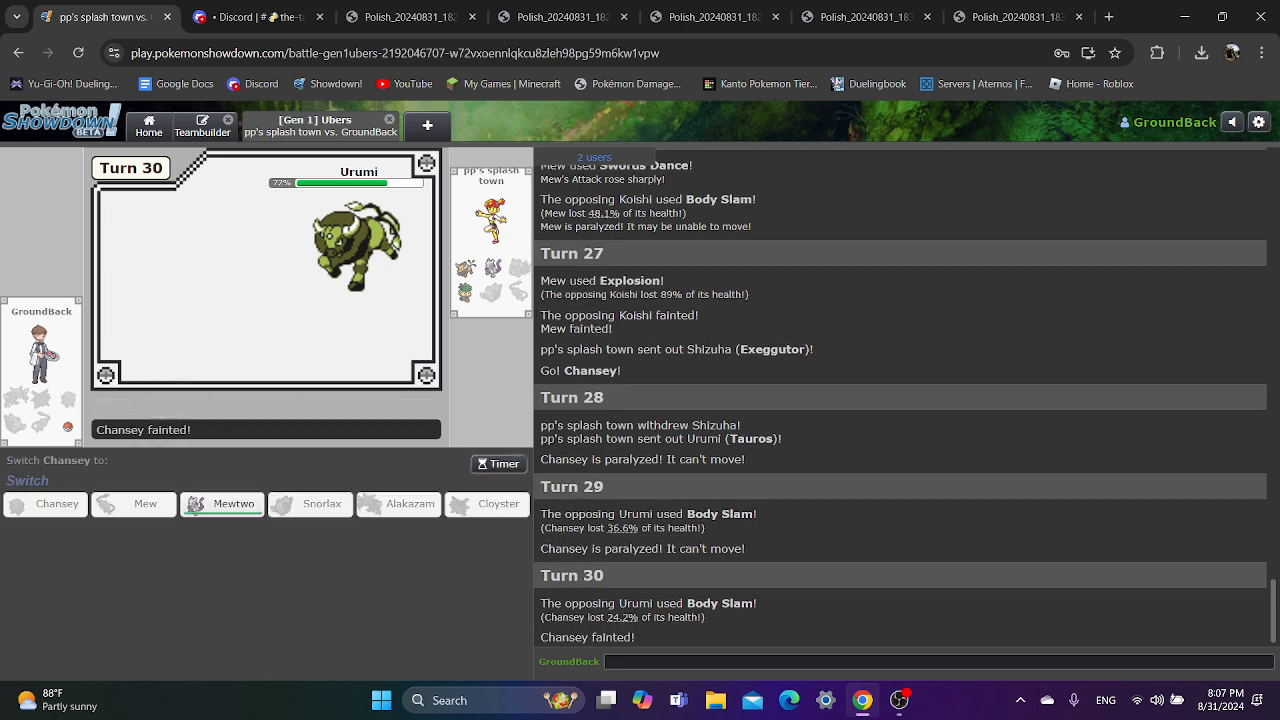
{"action": "left_click", "coordinate": [233, 503]}
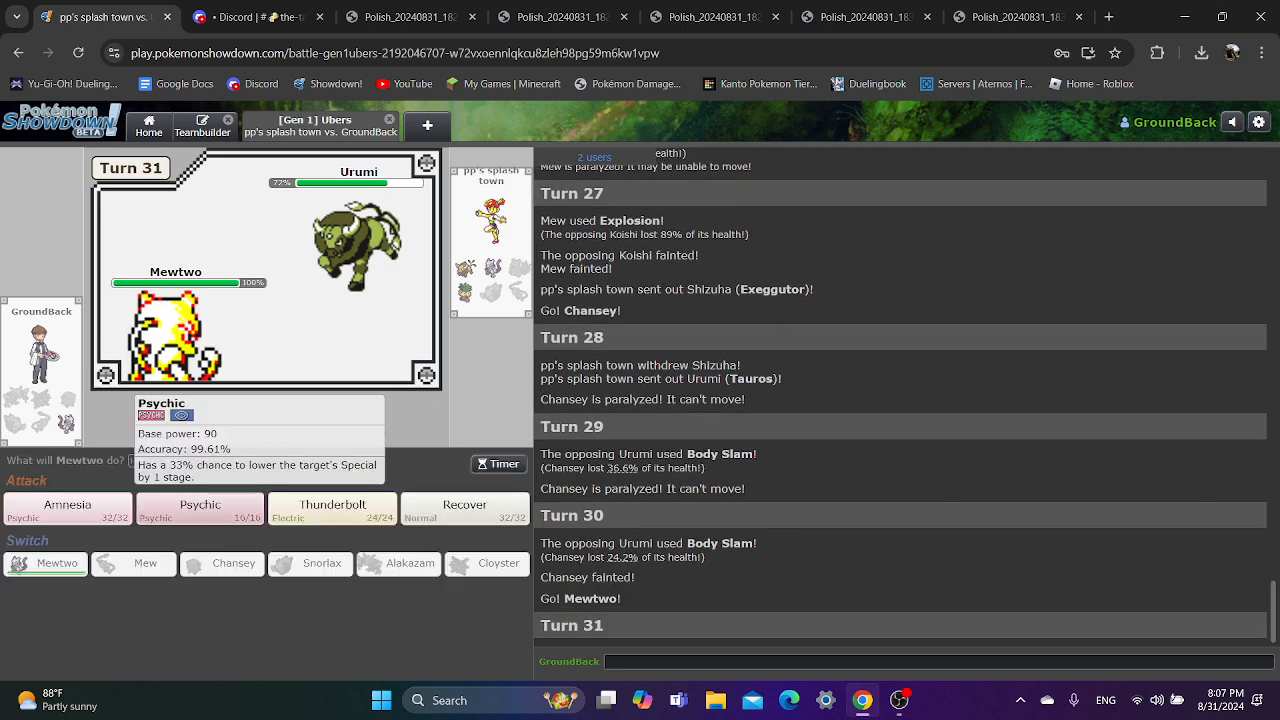
{"action": "left_click", "coordinate": [199, 508]}
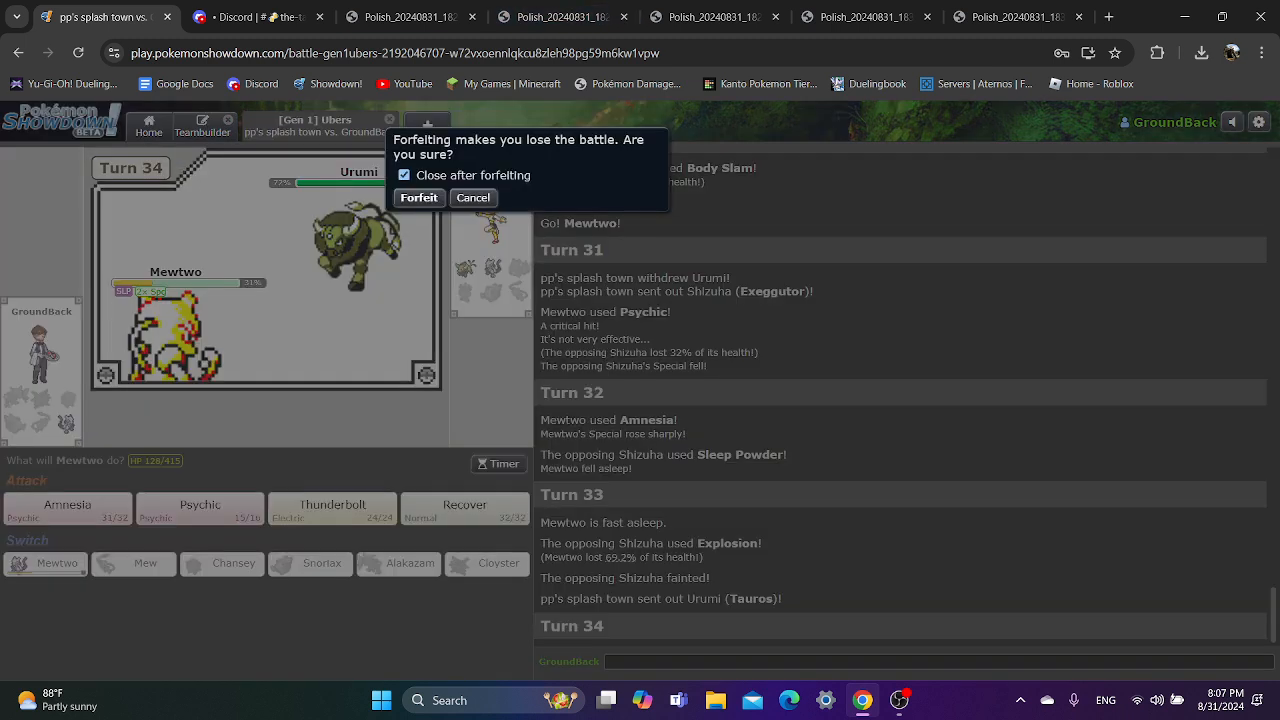
{"action": "left_click", "coordinate": [418, 197]}
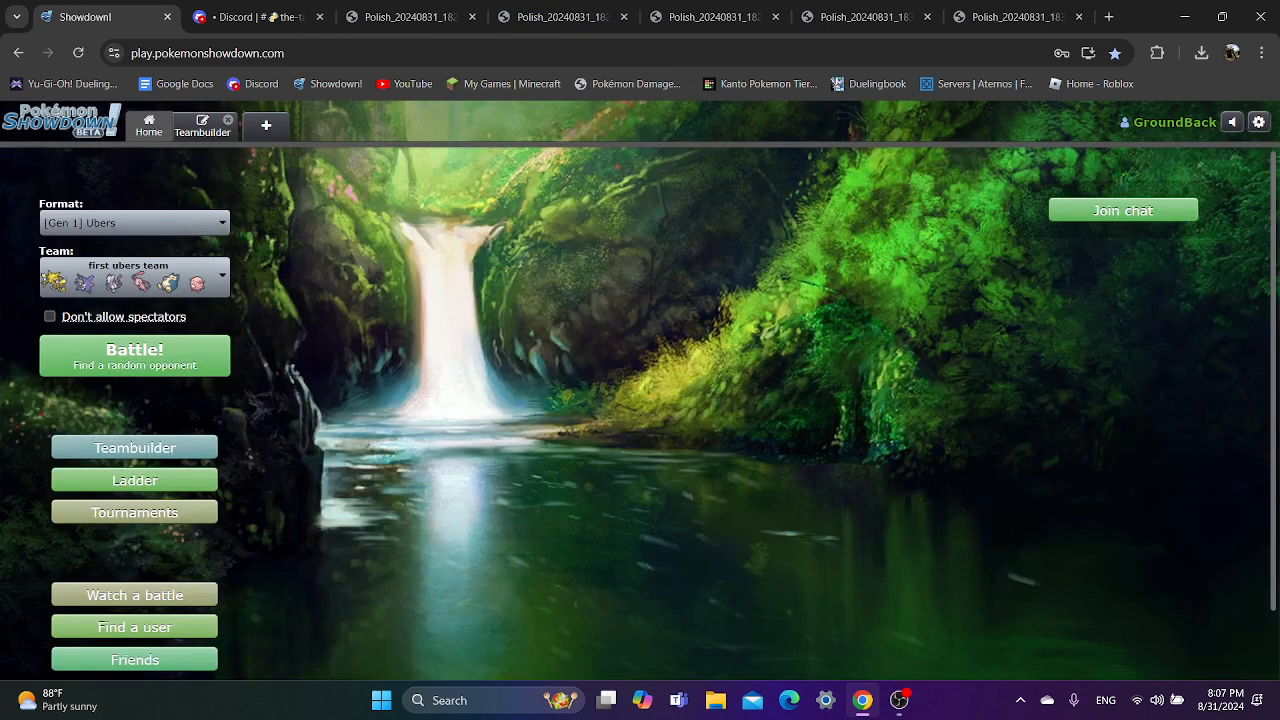